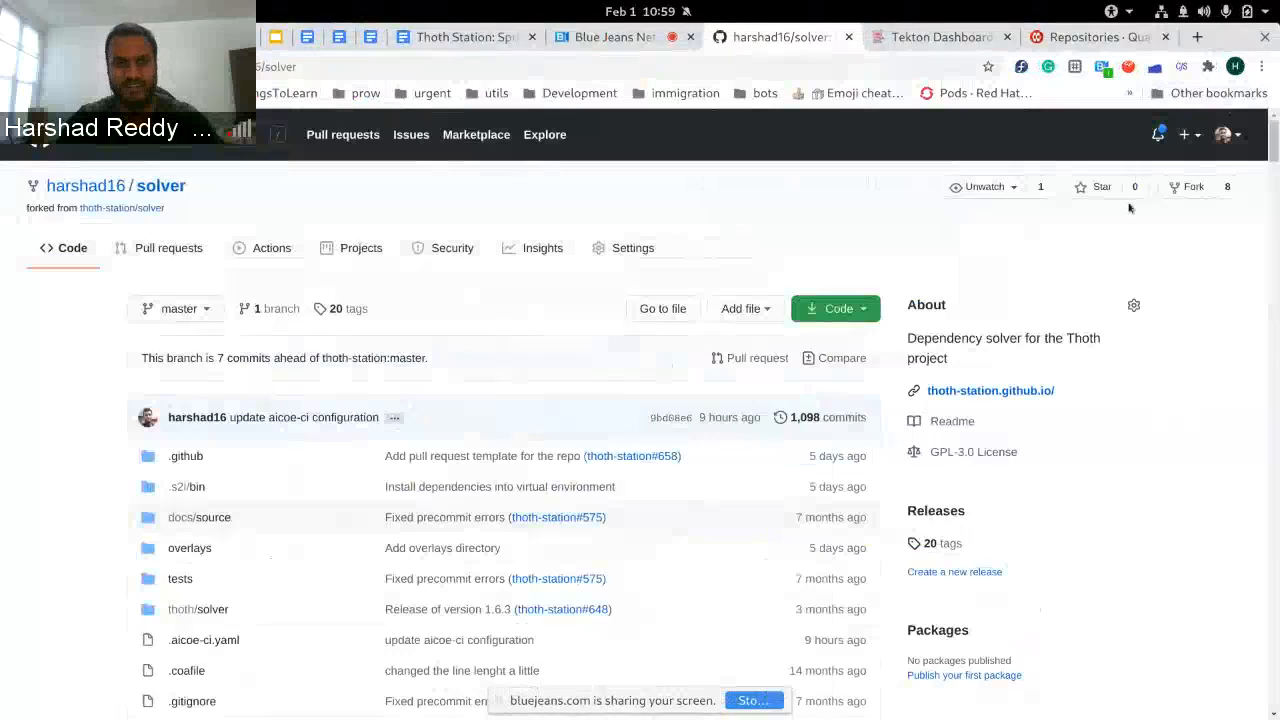
# Browse the fork's overlays directory and its solver-rhel-8-py38 overlay folder on GitHub
pyautogui.scroll(-3)
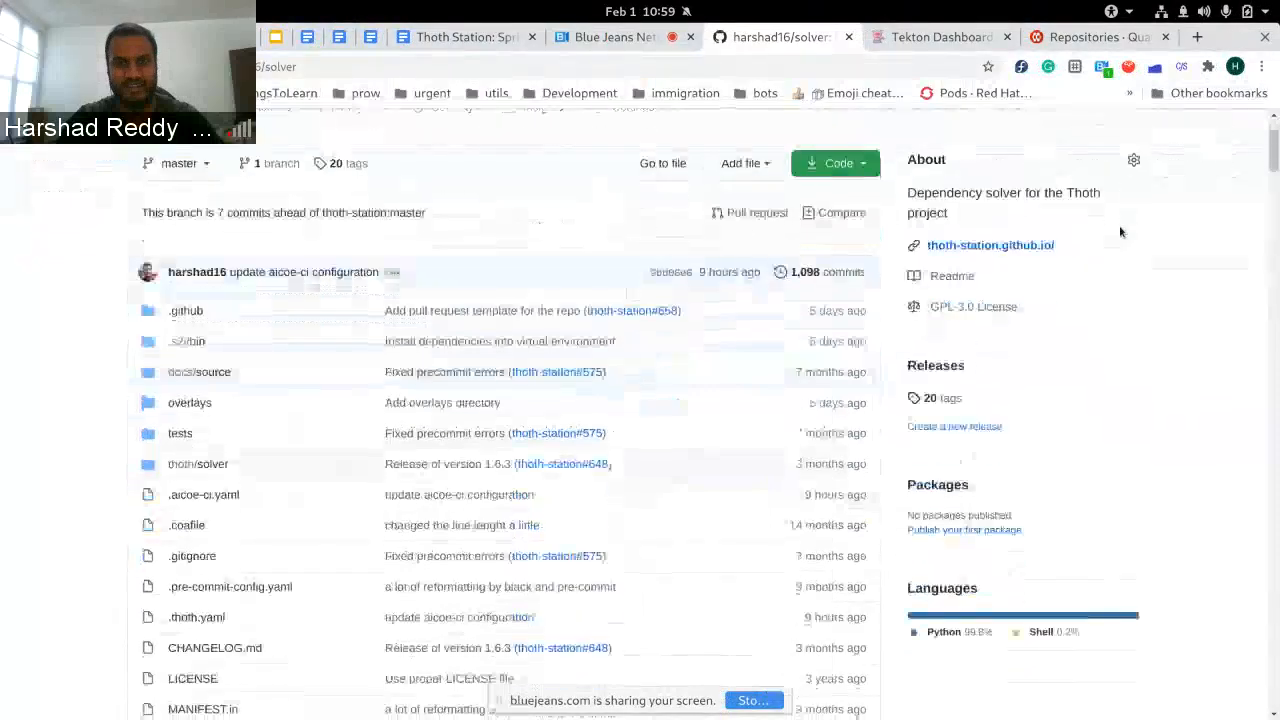
pyautogui.scroll(-3)
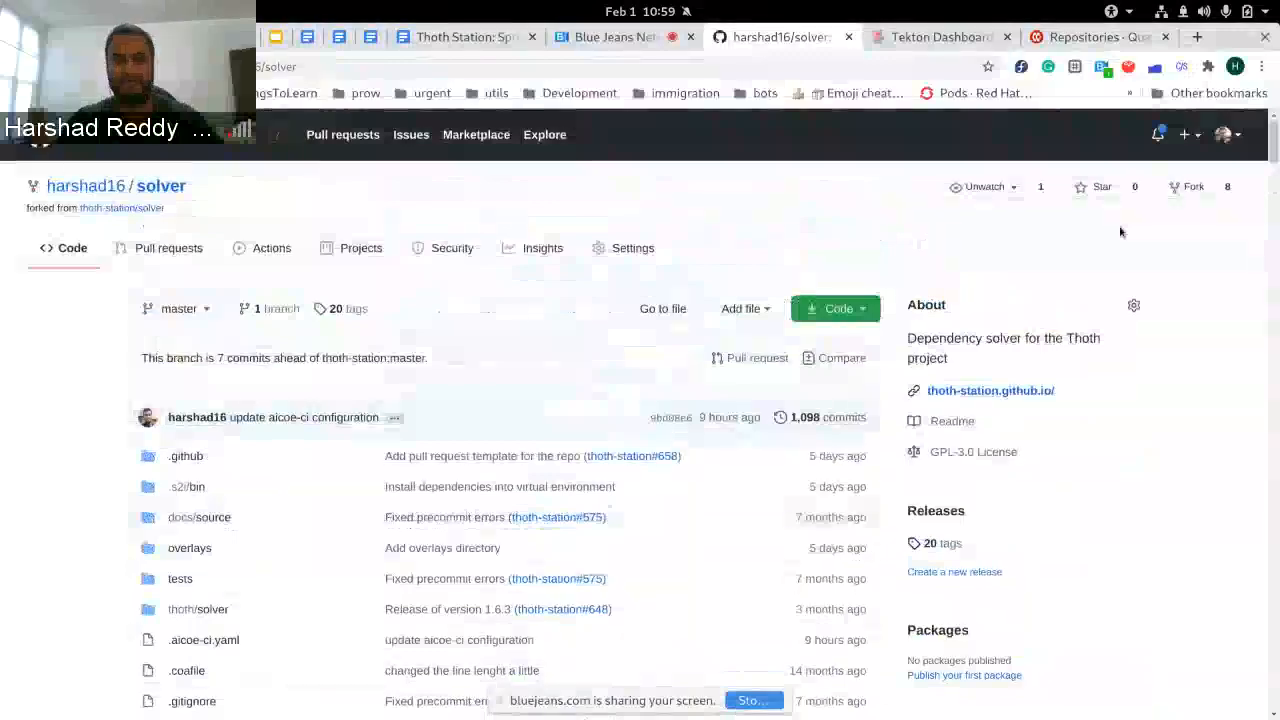
pyautogui.scroll(-3)
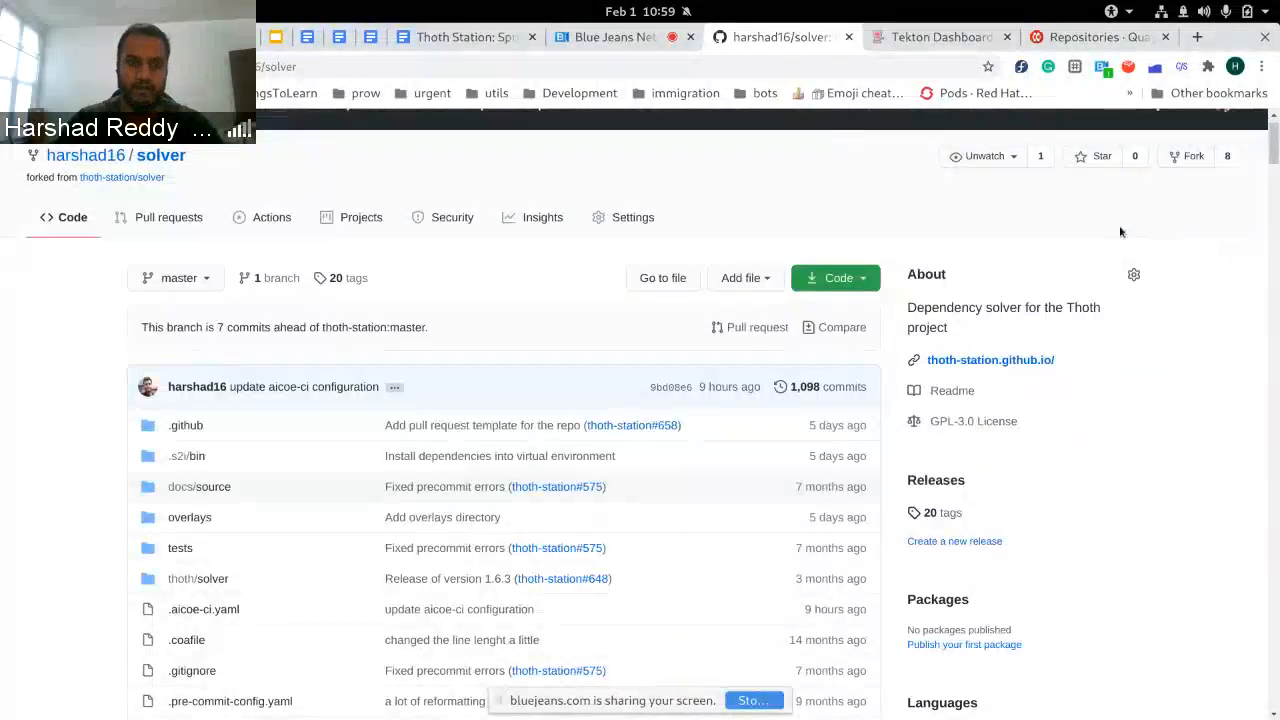
pyautogui.scroll(-3)
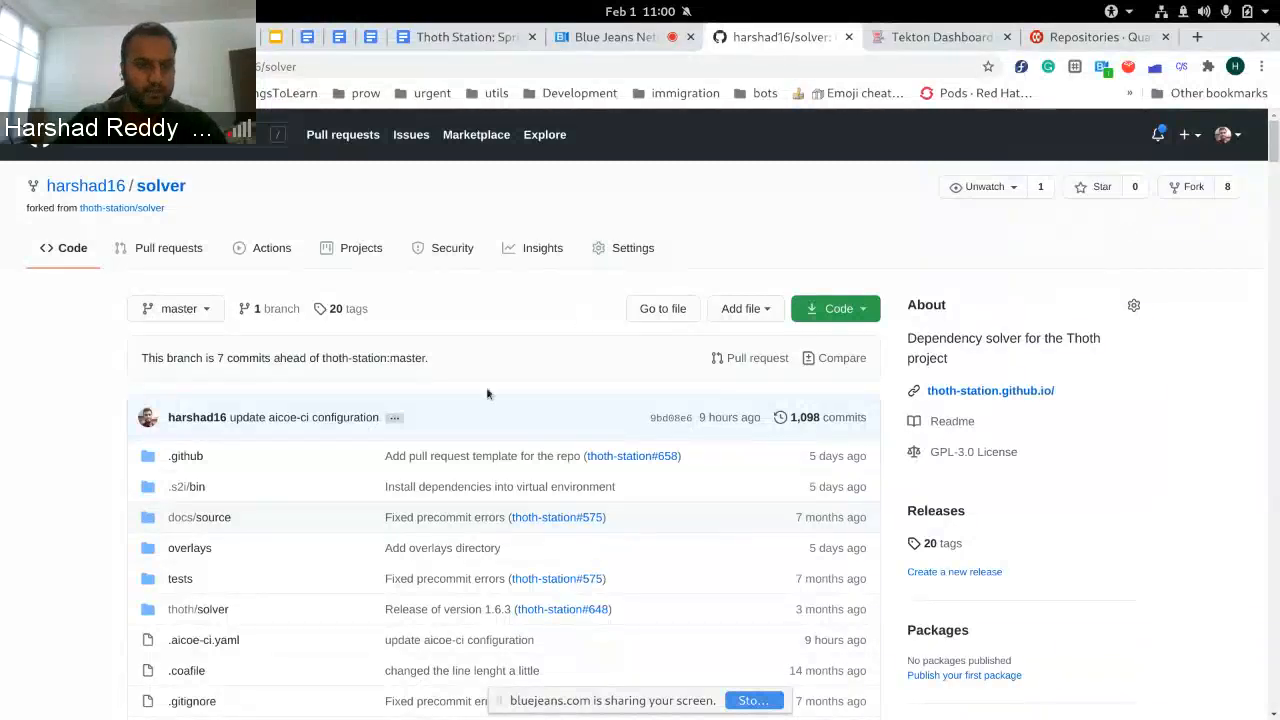
pyautogui.scroll(-3)
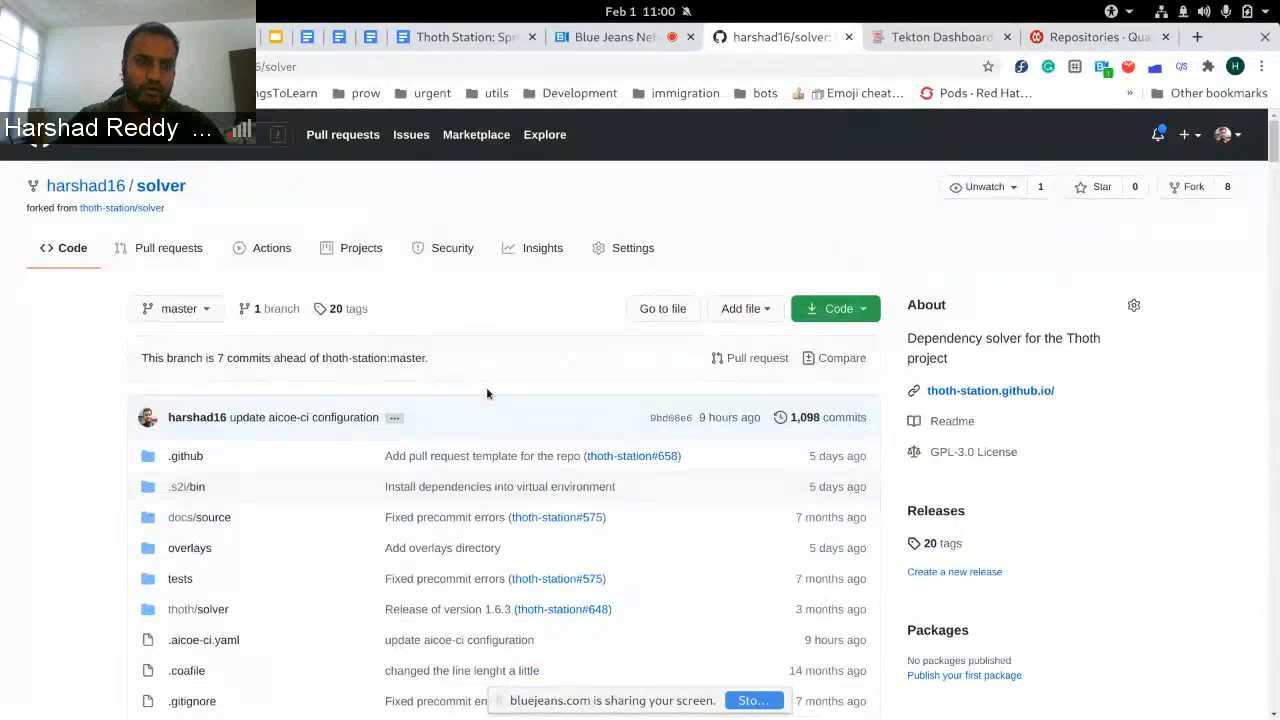
pyautogui.click(188, 548)
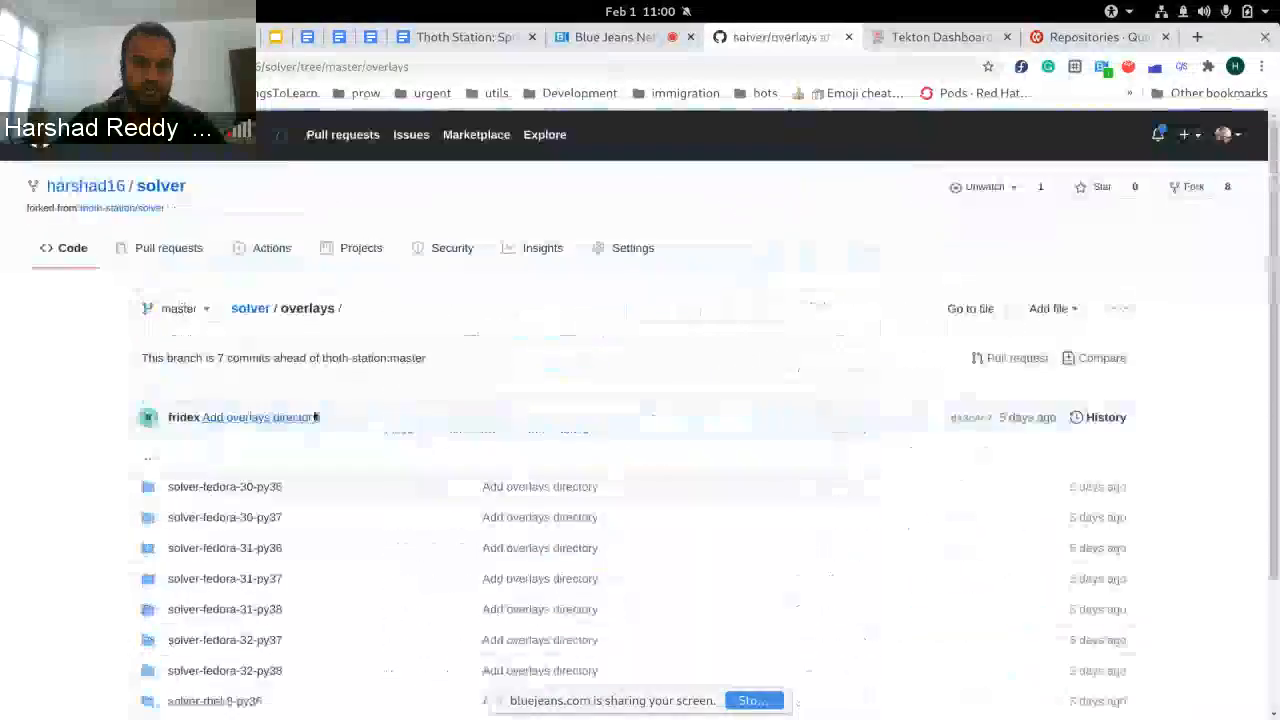
pyautogui.scroll(-3)
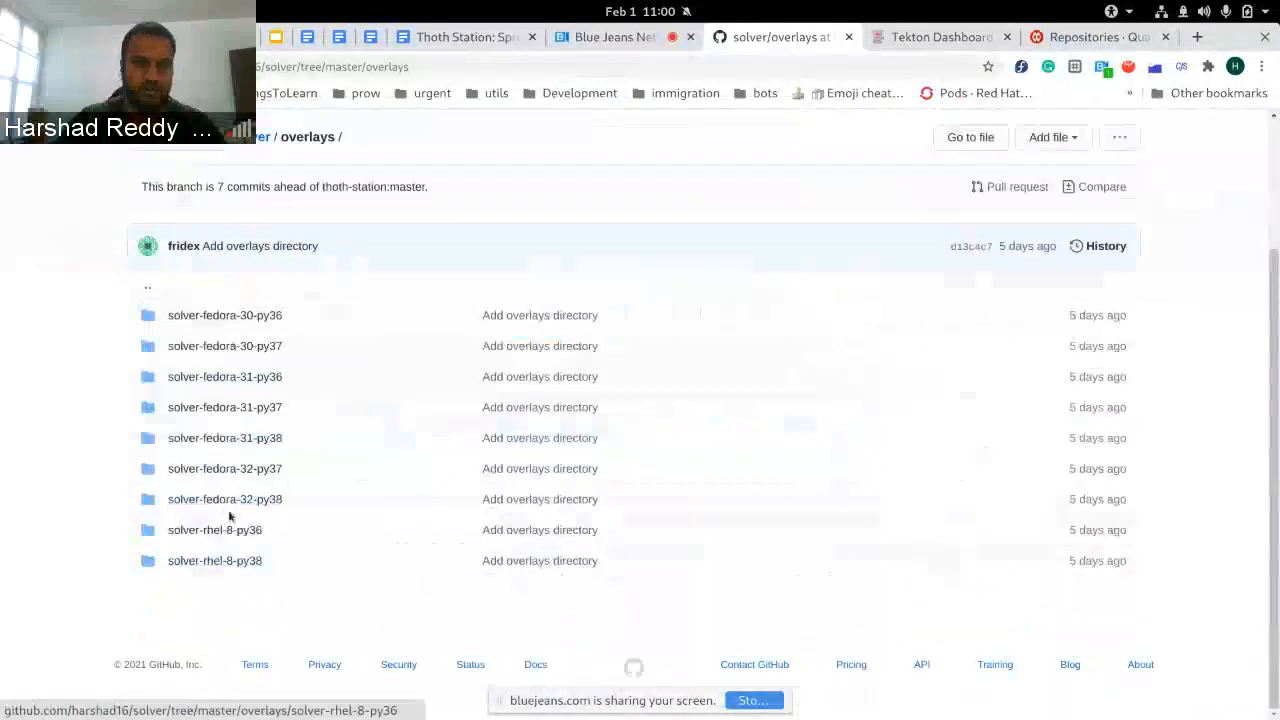
pyautogui.moveTo(230, 578)
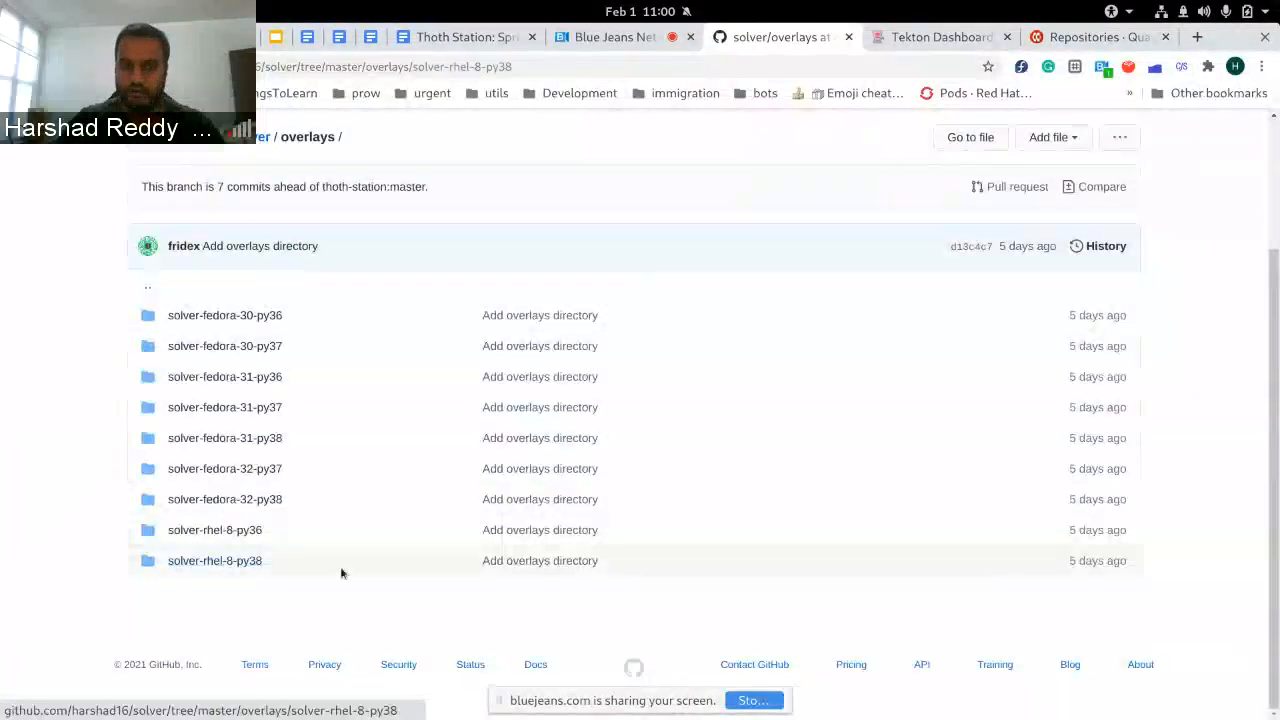
pyautogui.click(214, 560)
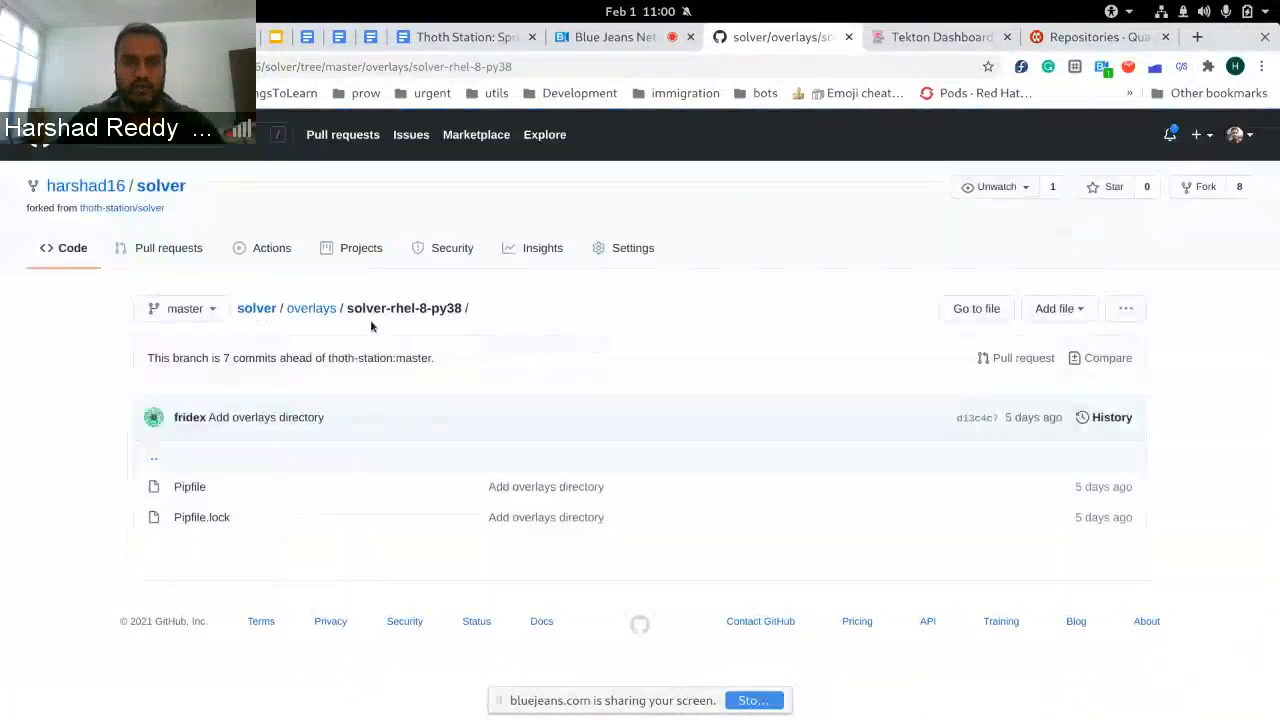
pyautogui.moveTo(262, 478)
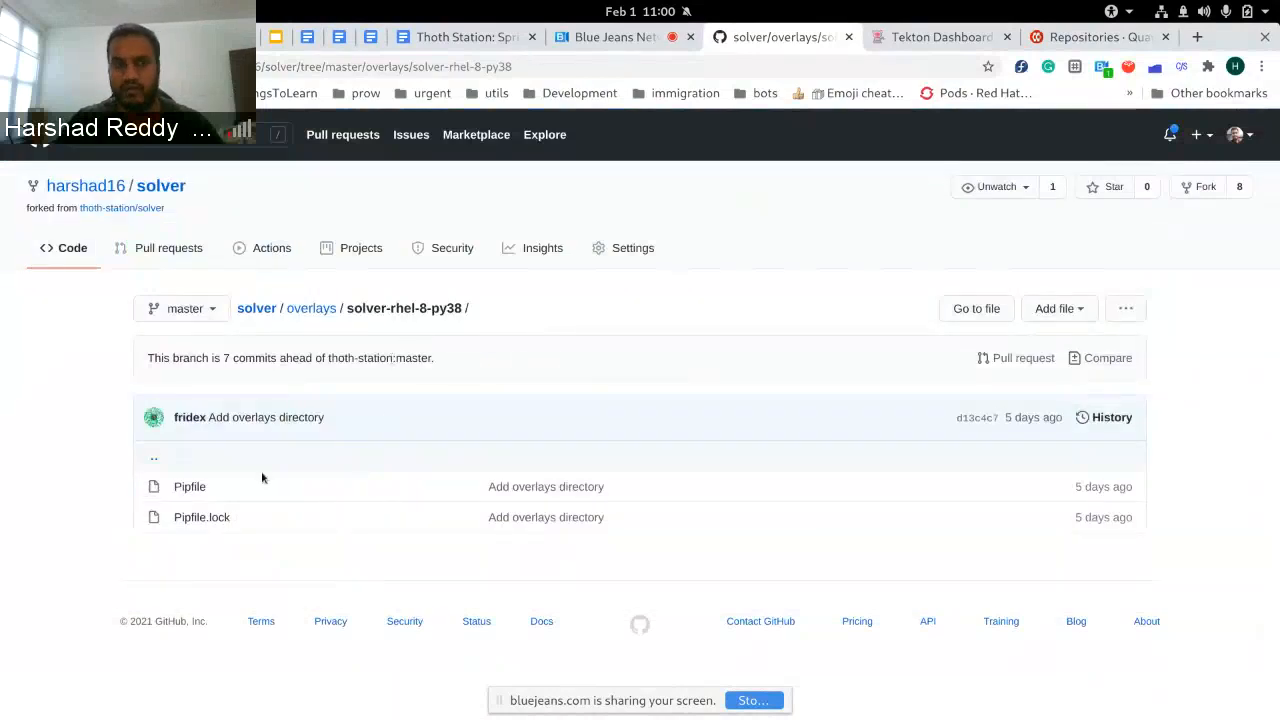
pyautogui.moveTo(188, 486)
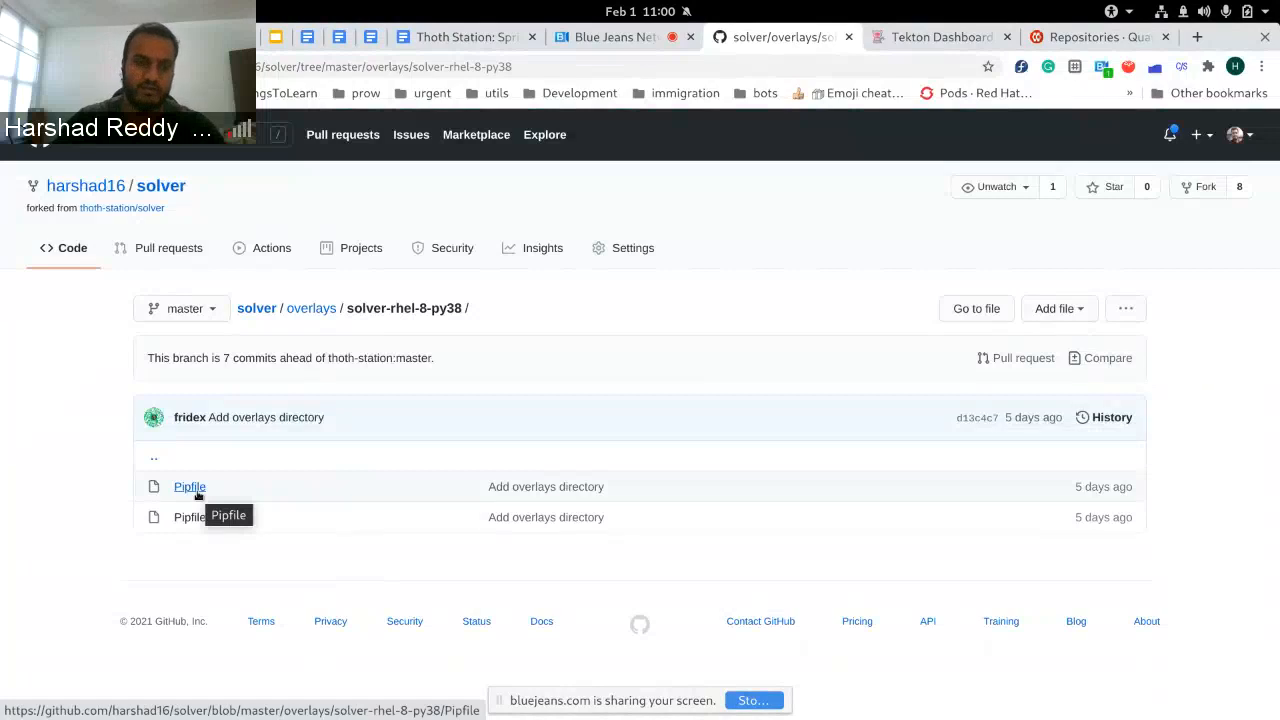
pyautogui.moveTo(202, 516)
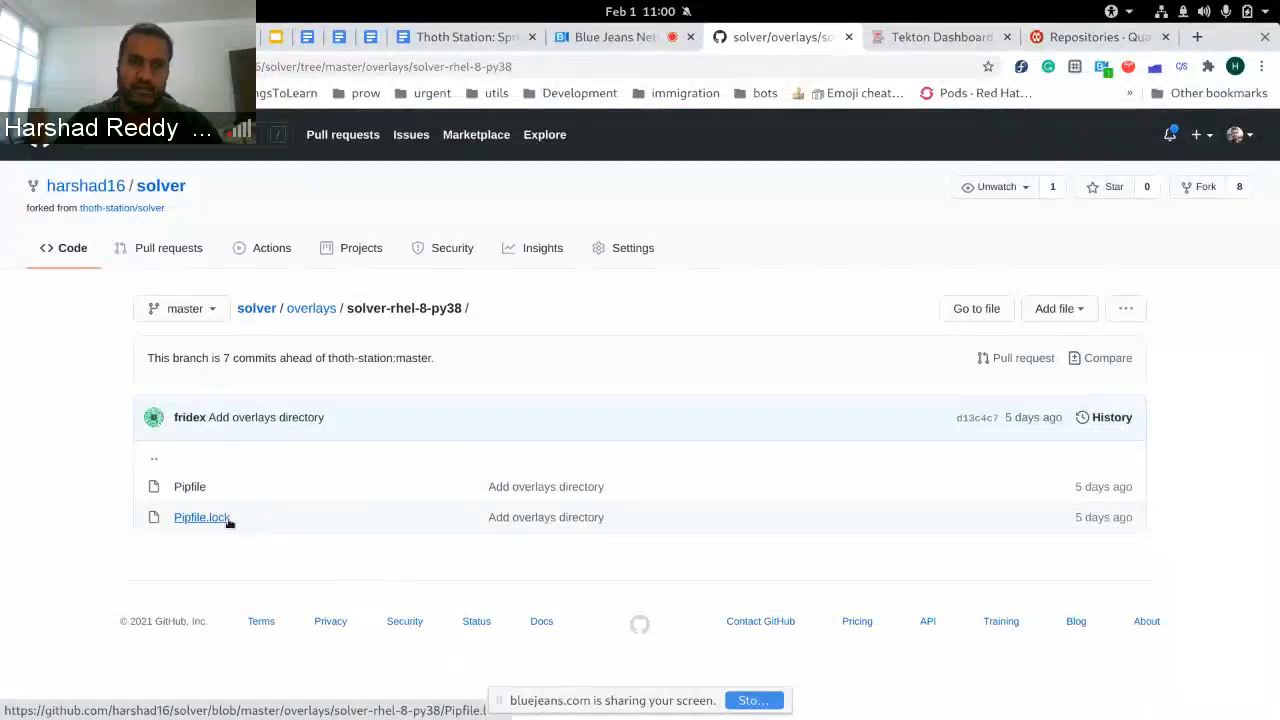
# Review the repository's .thoth.yaml, highlighting the overlays_dir setting
pyautogui.click(312, 308)
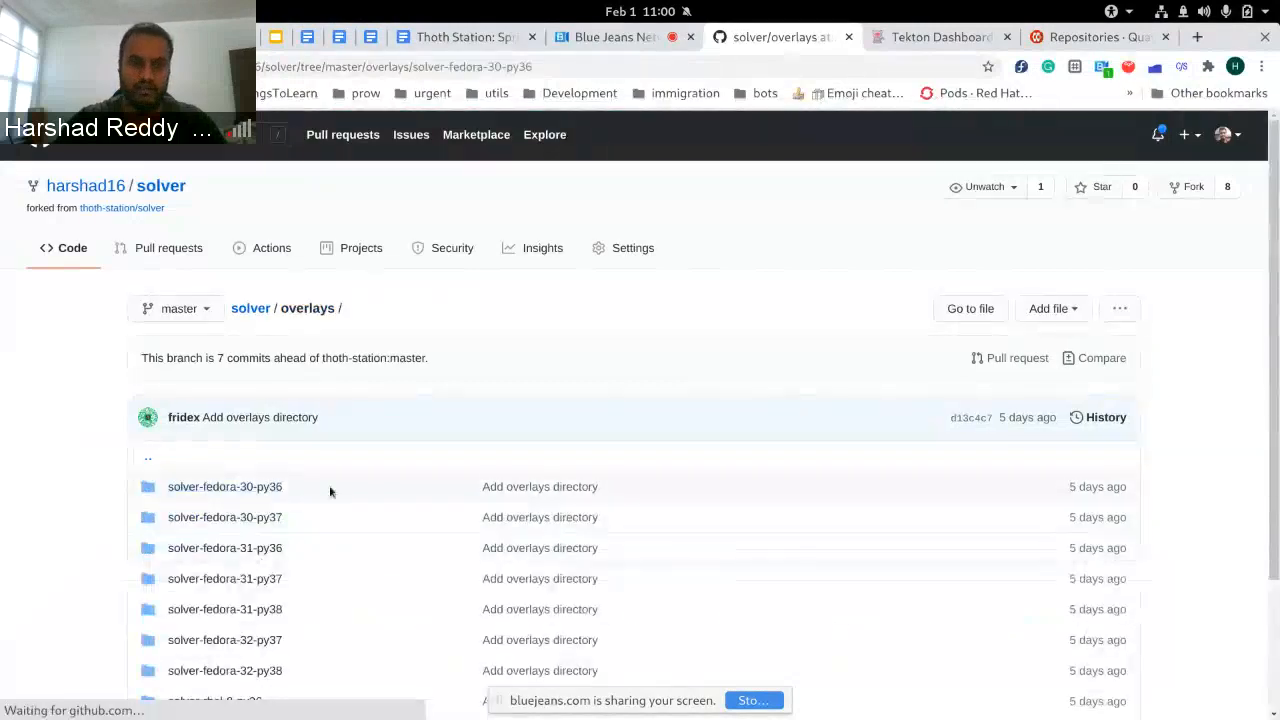
pyautogui.click(224, 486)
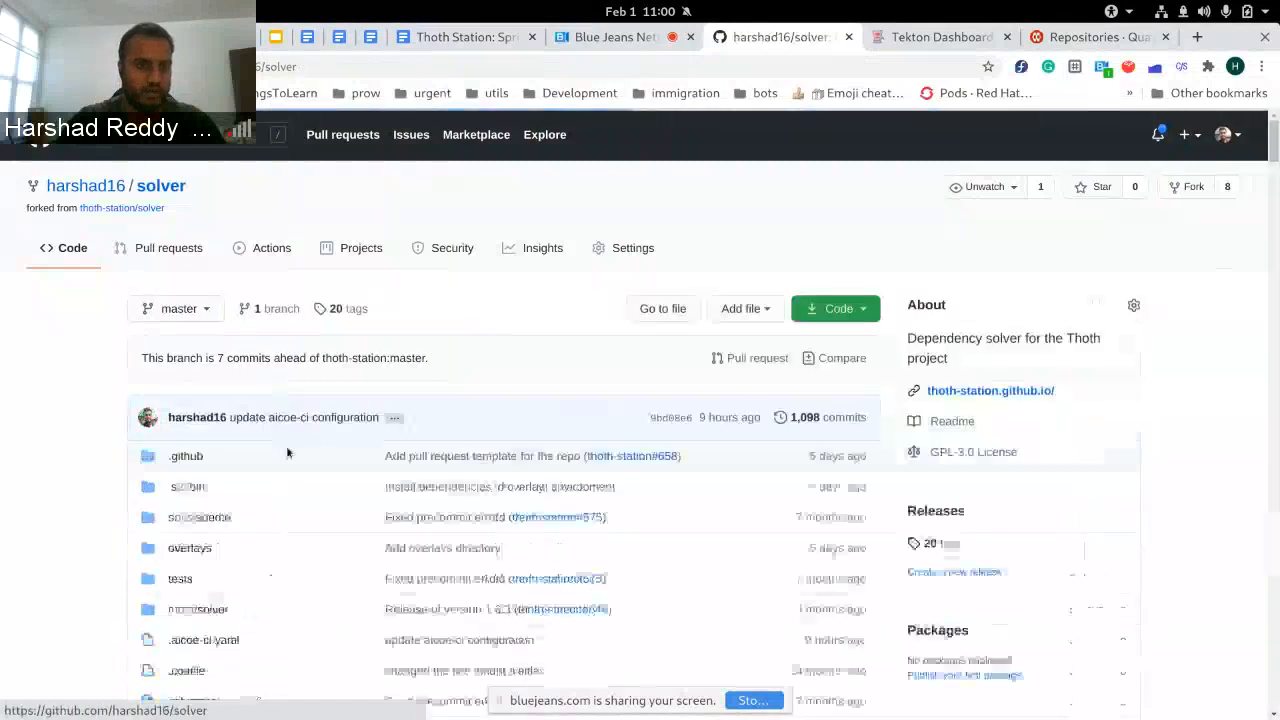
pyautogui.scroll(-3)
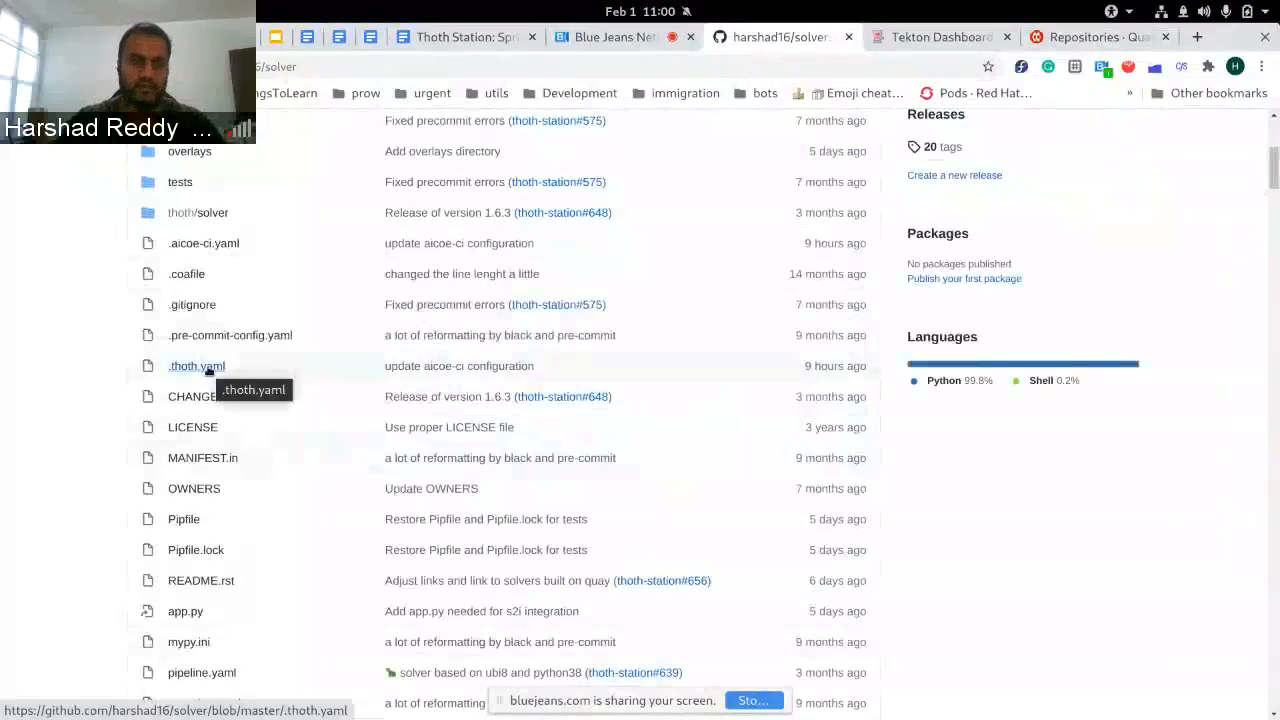
pyautogui.click(196, 364)
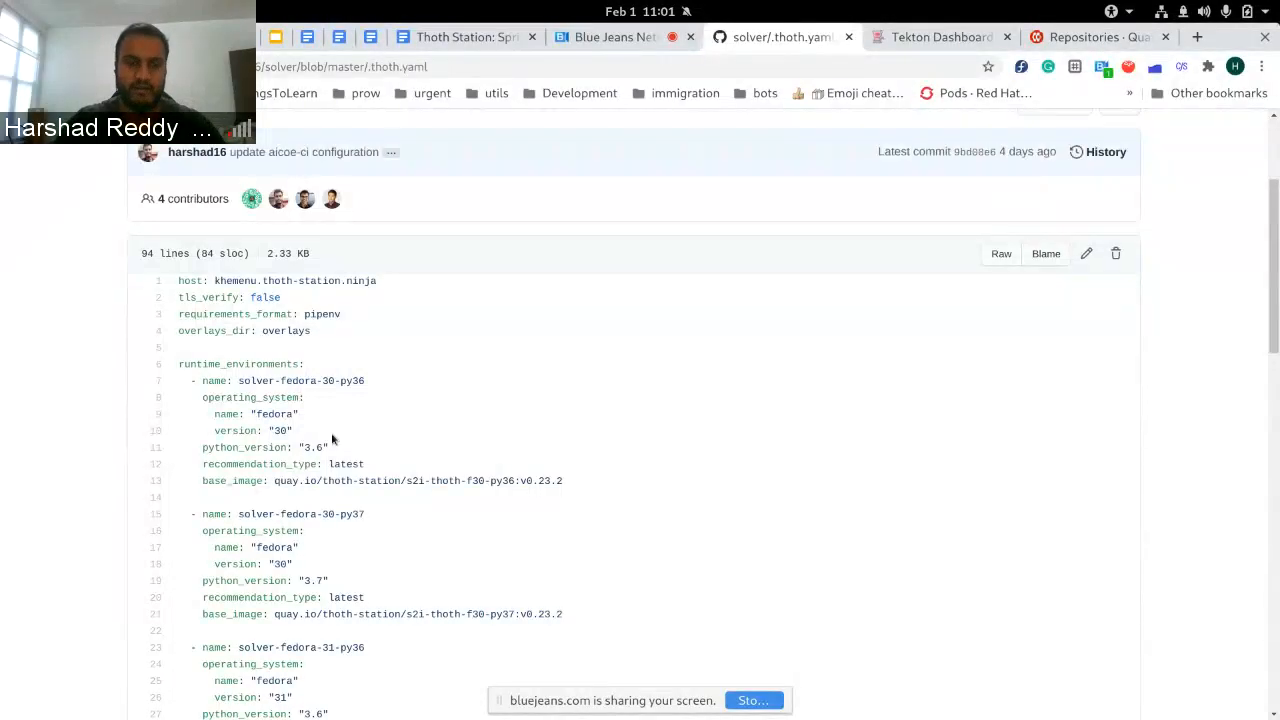
pyautogui.scroll(-3)
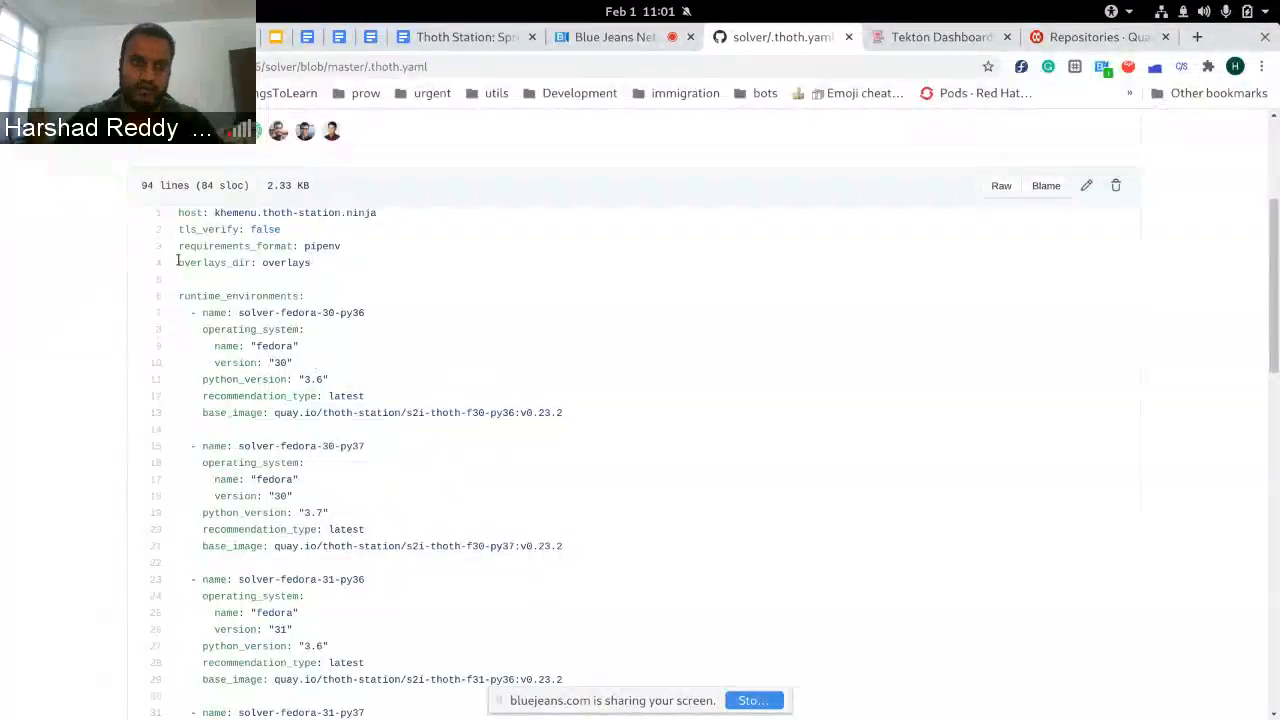
pyautogui.doubleClick(216, 262)
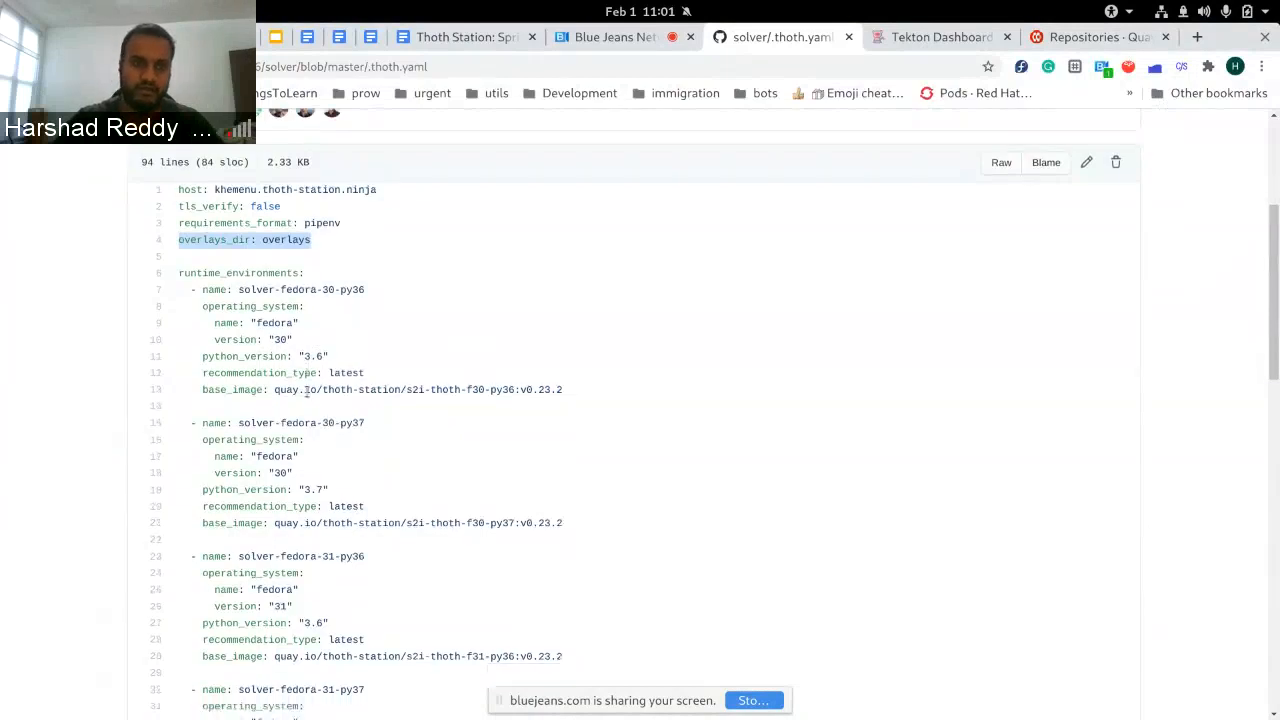
pyautogui.scroll(-3)
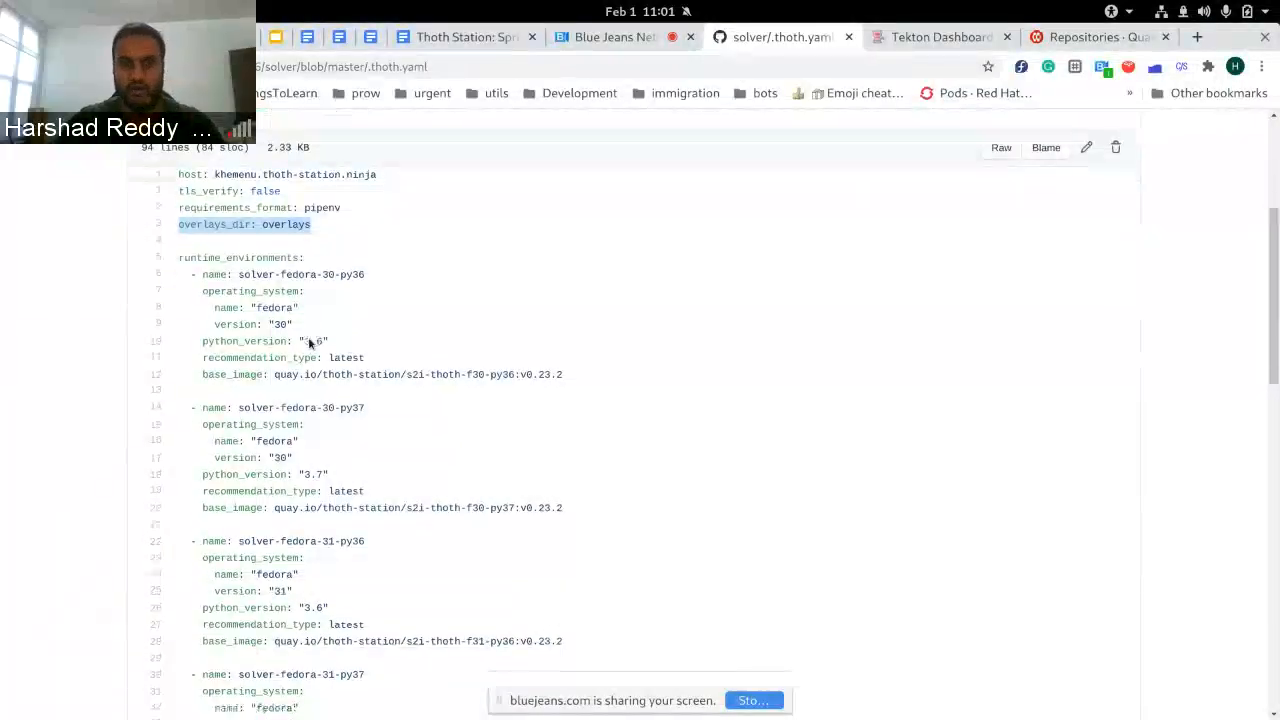
pyautogui.scroll(-3)
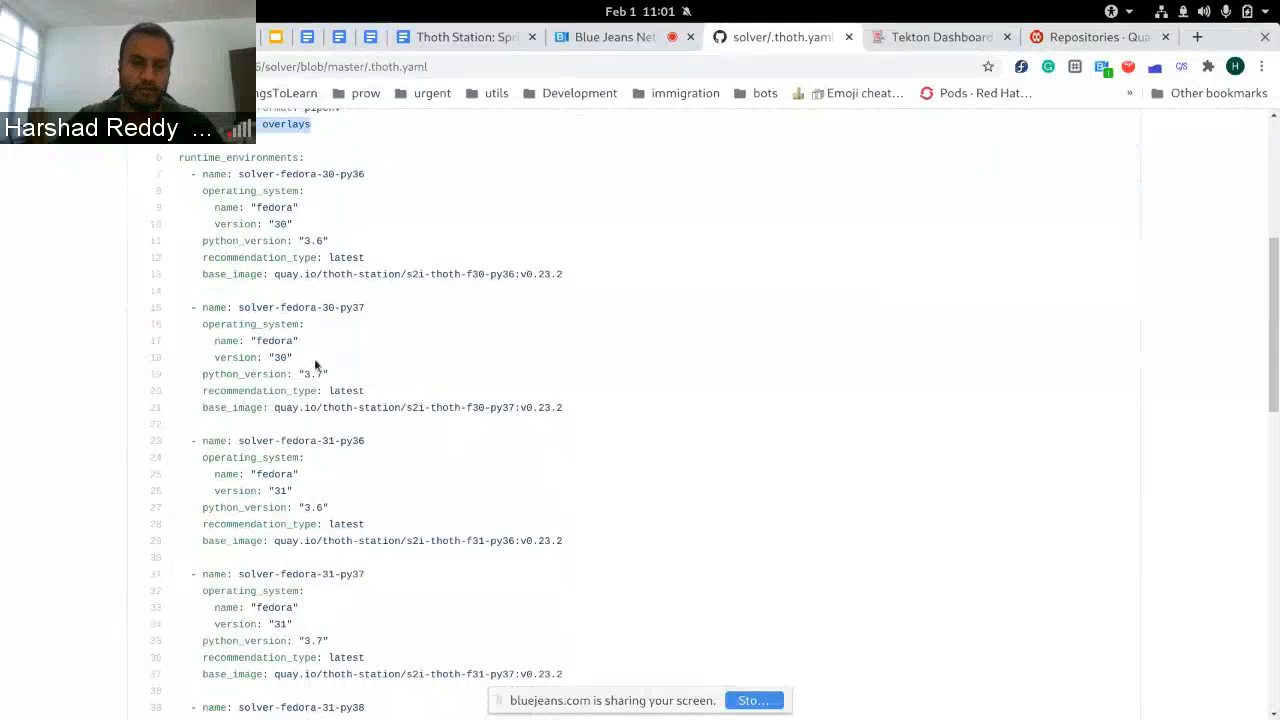
pyautogui.click(300, 172)
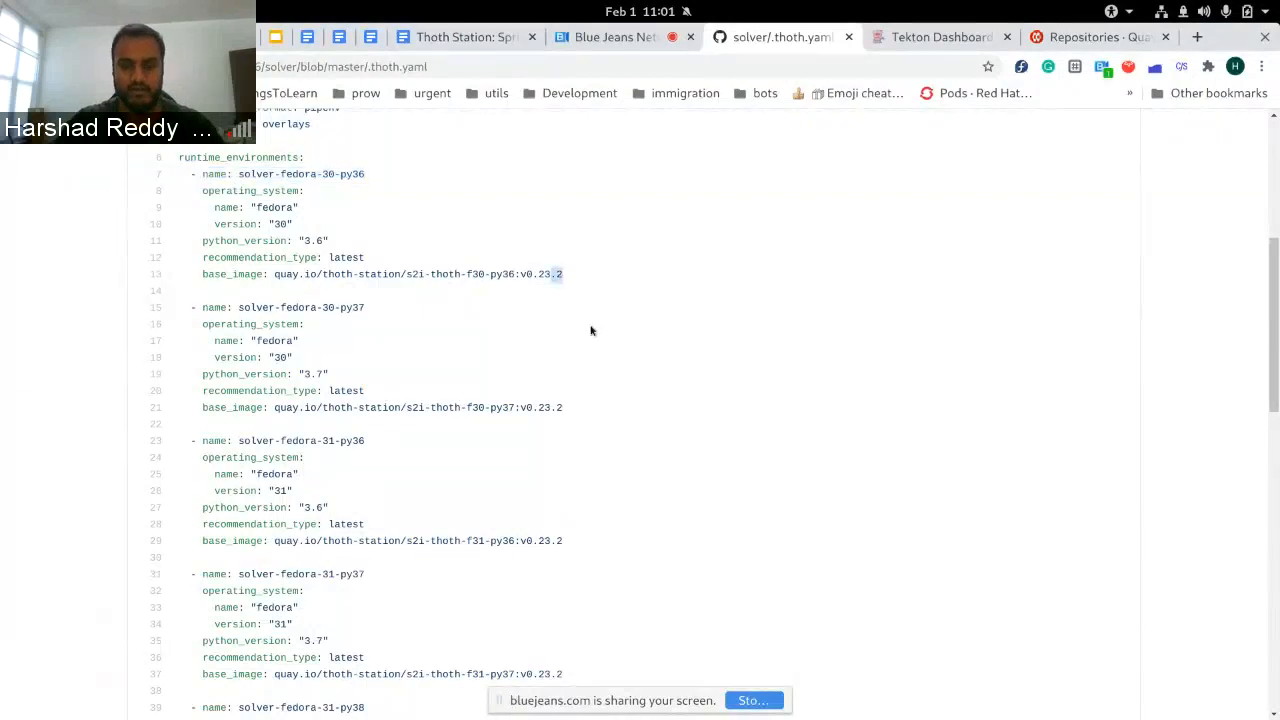
# Review the .aicoe-ci.yaml configuration, highlighting the overlays-build check
pyautogui.scroll(-3)
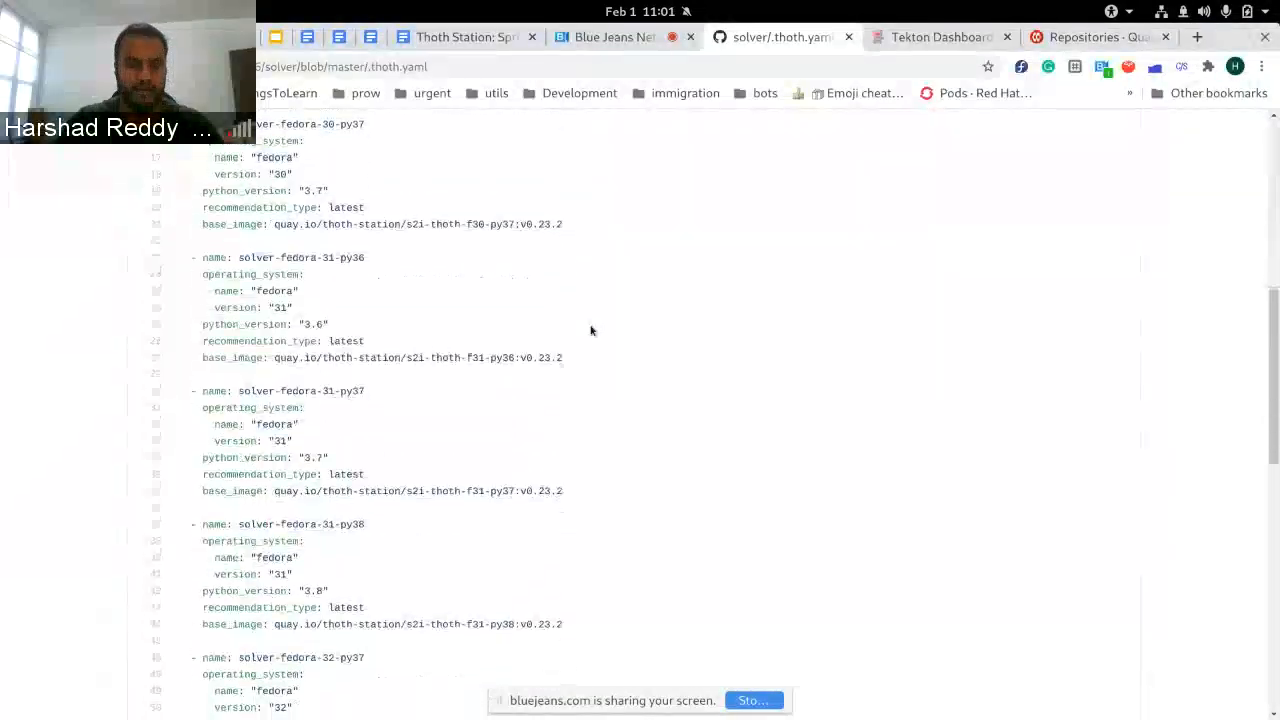
pyautogui.scroll(-3)
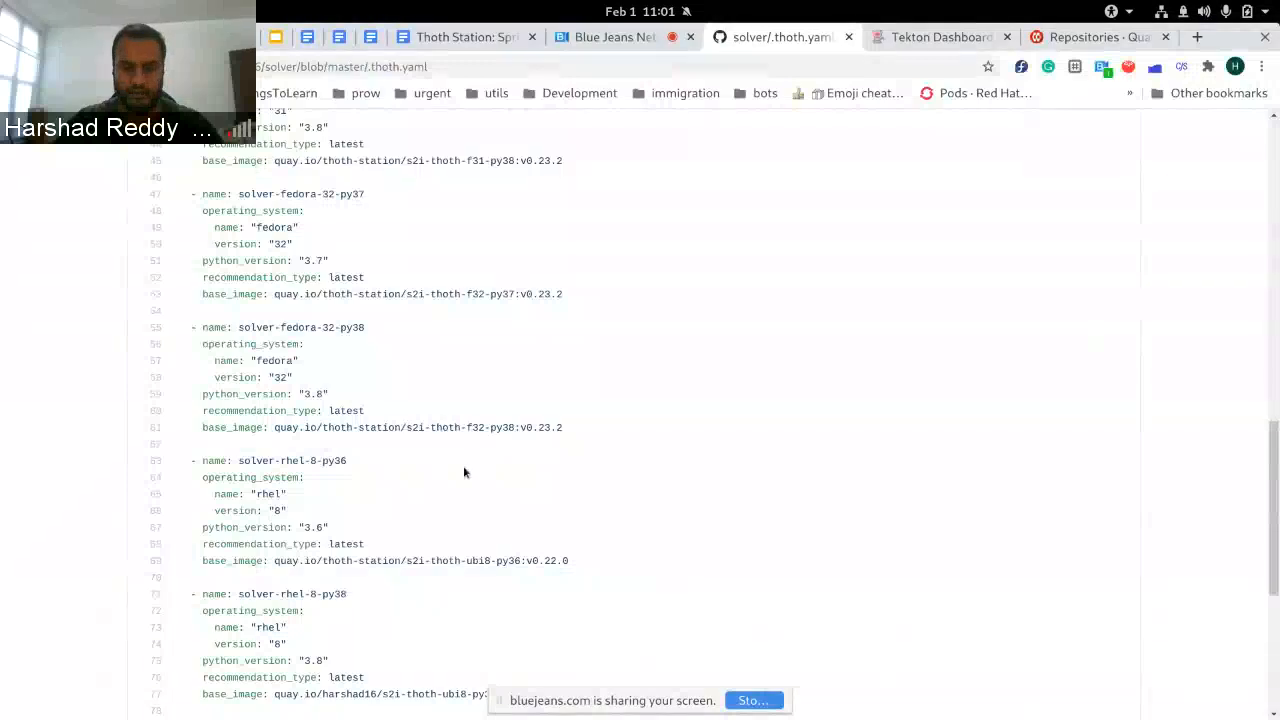
pyautogui.moveTo(400, 476)
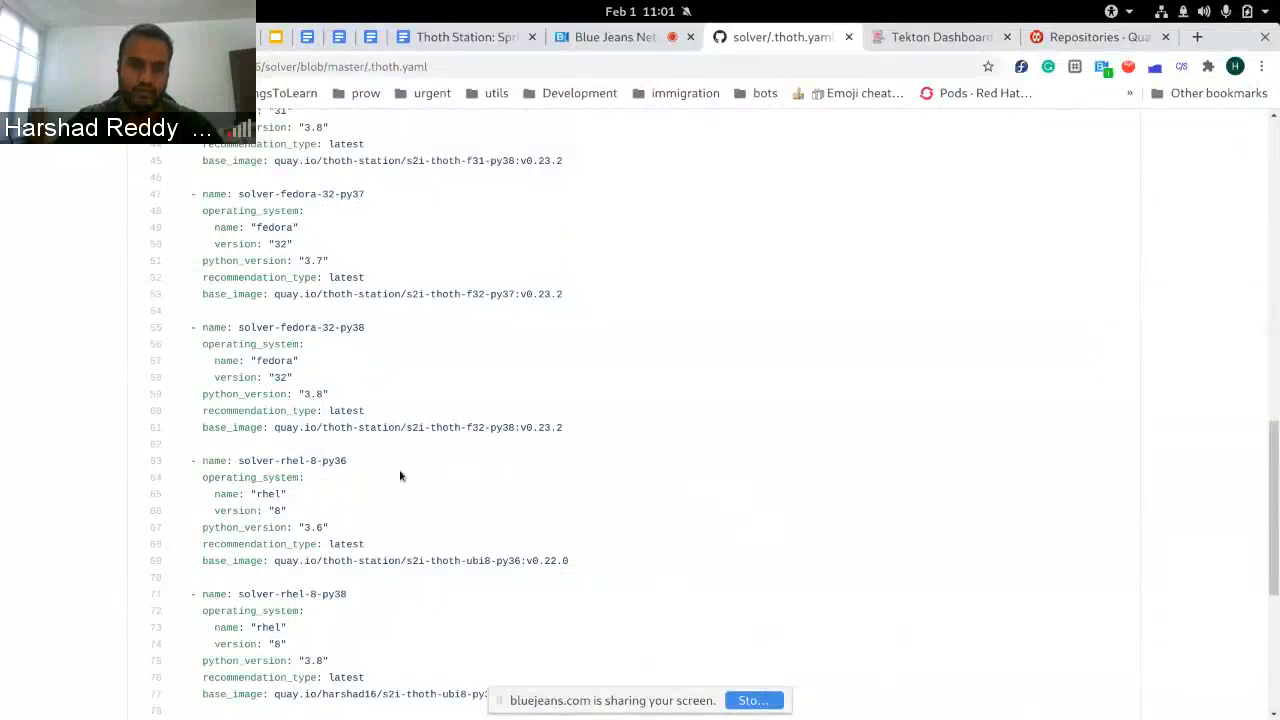
pyautogui.scroll(-3)
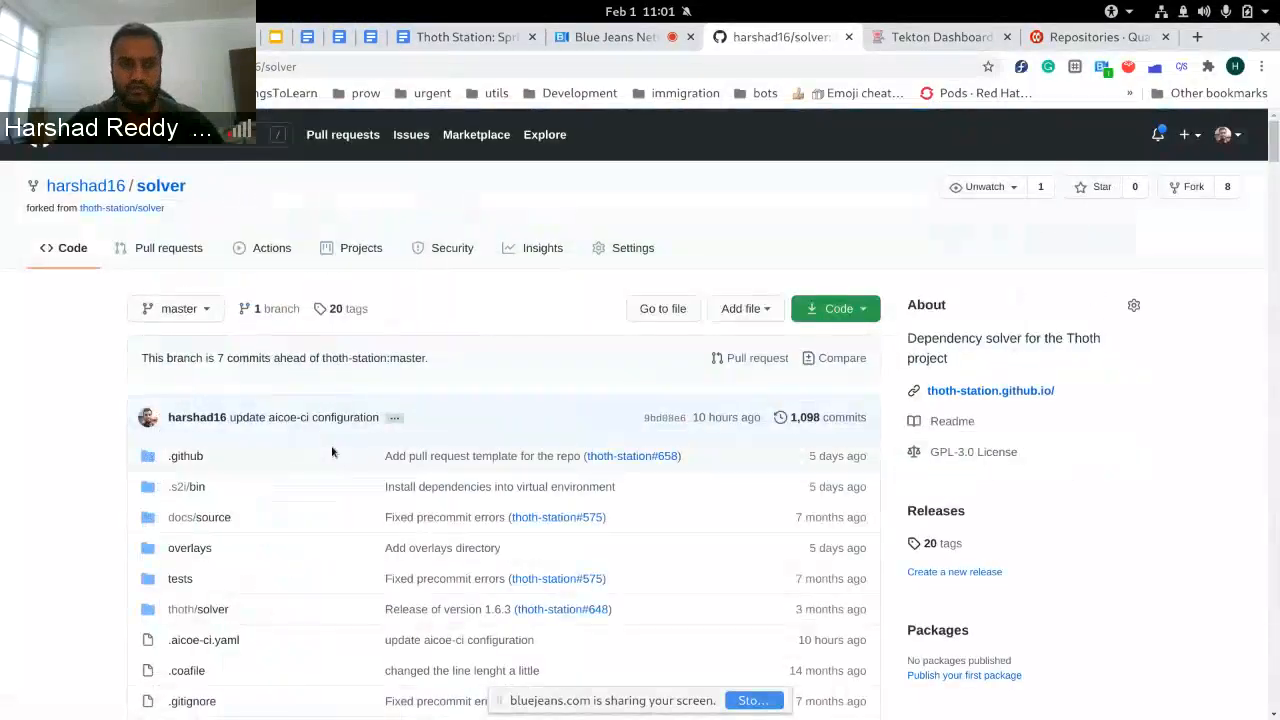
pyautogui.click(204, 640)
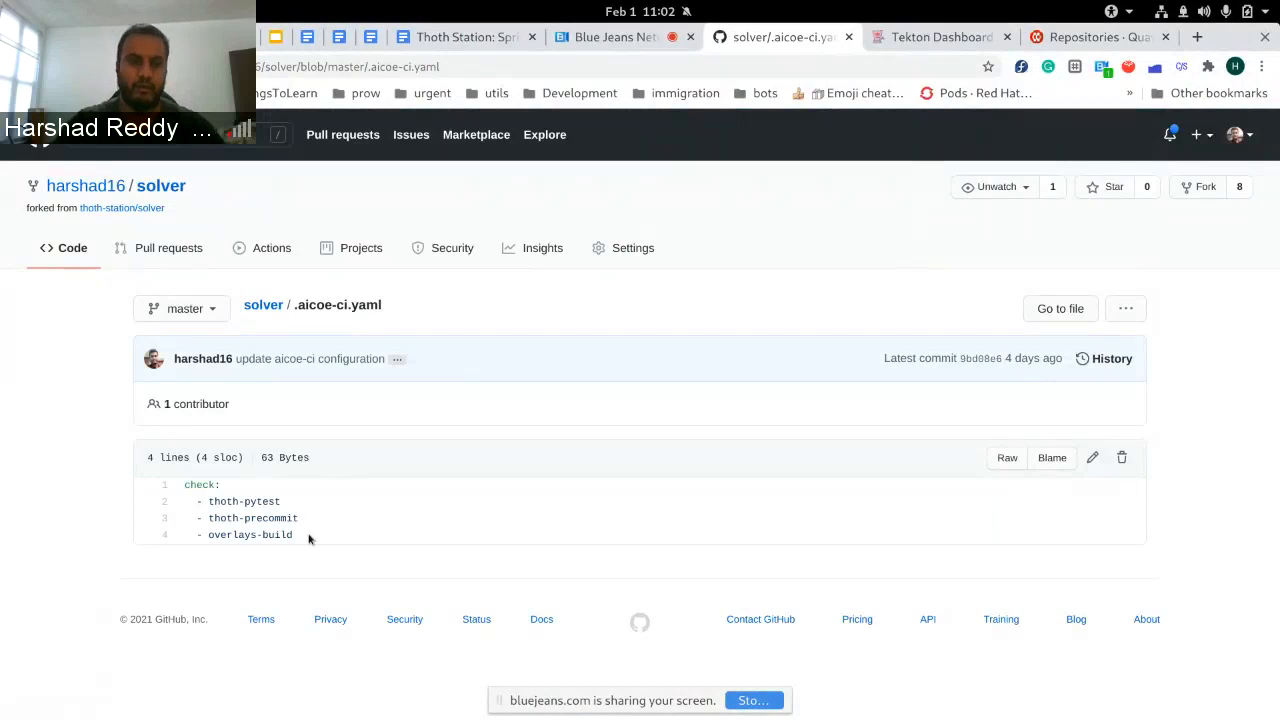
pyautogui.doubleClick(250, 534)
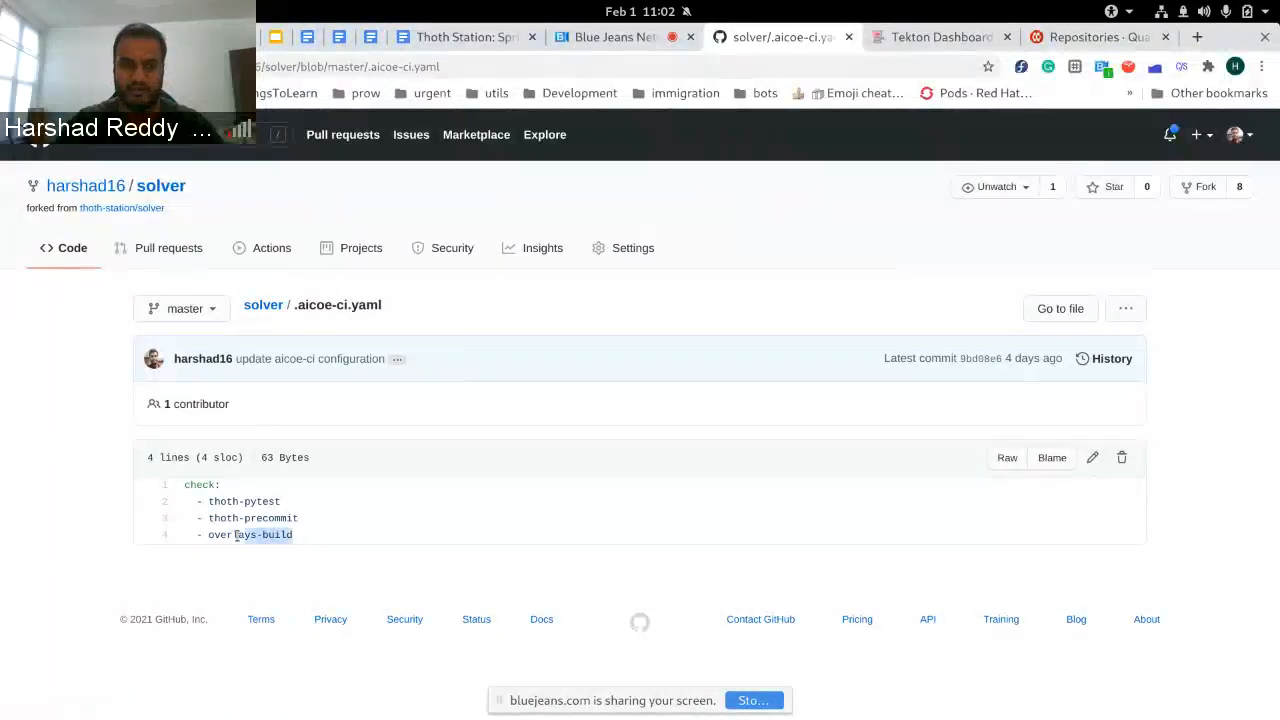
pyautogui.doubleClick(248, 534)
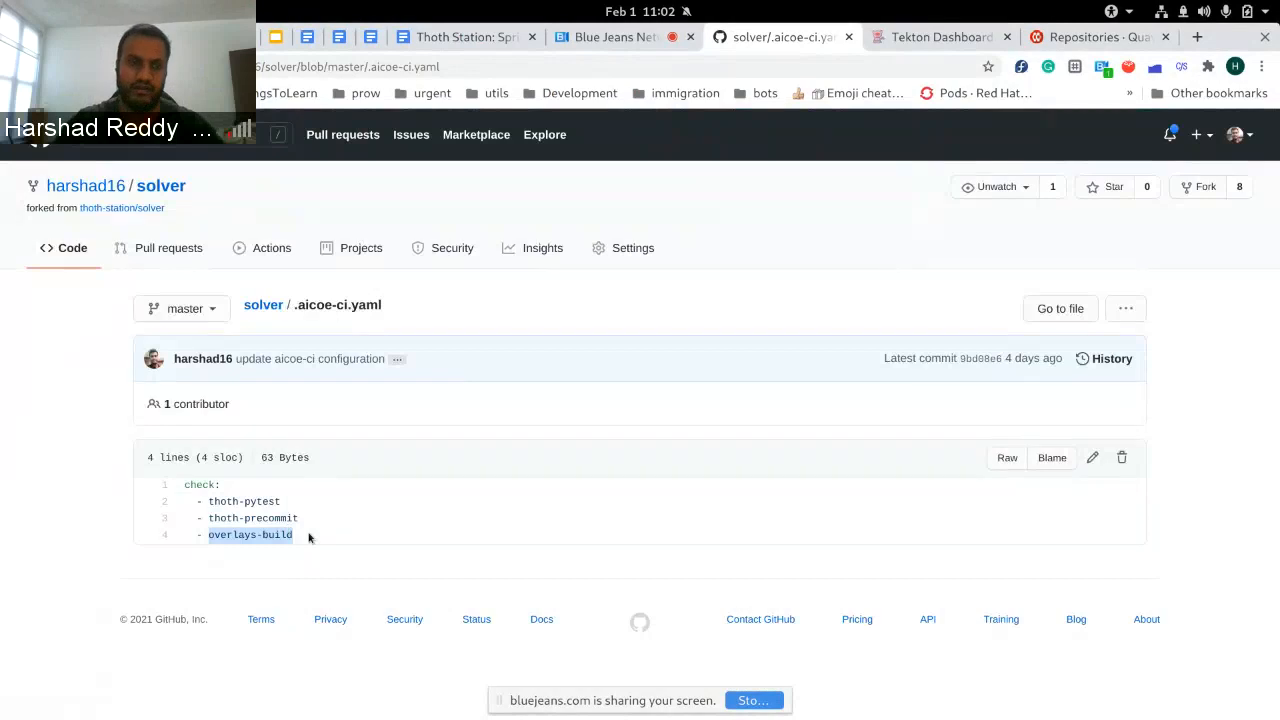
pyautogui.moveTo(364, 332)
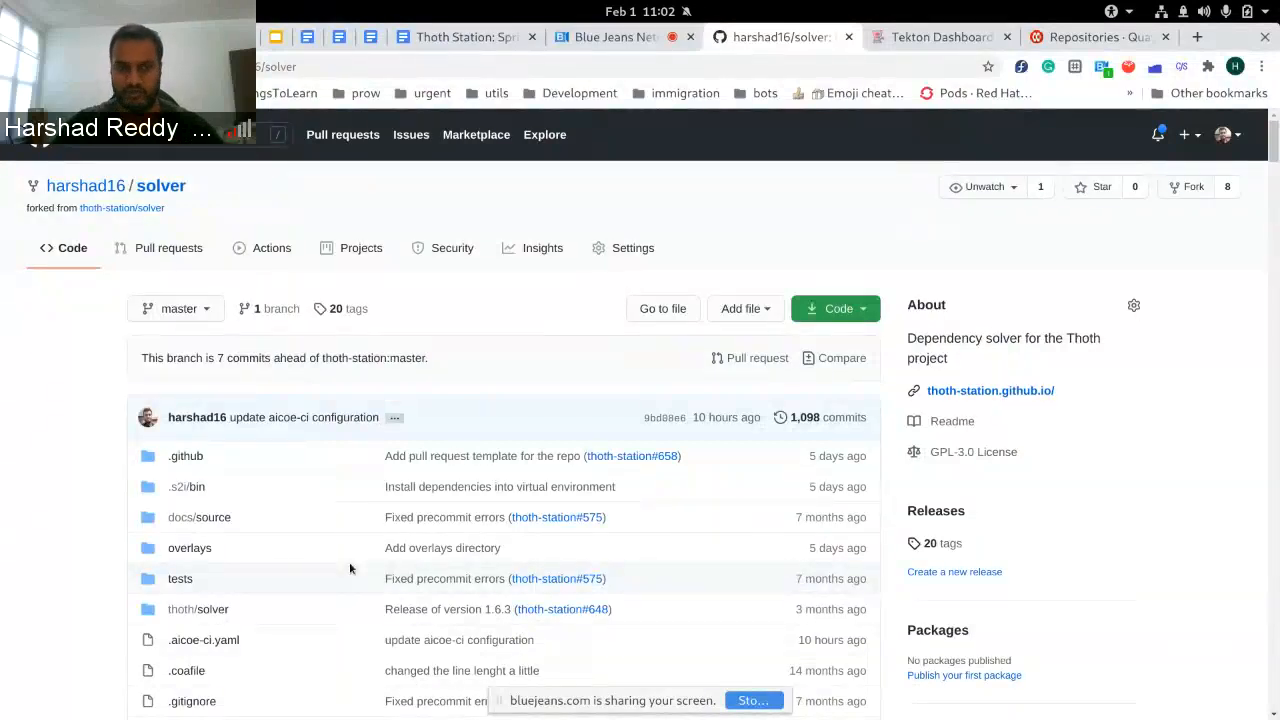
pyautogui.scroll(-3)
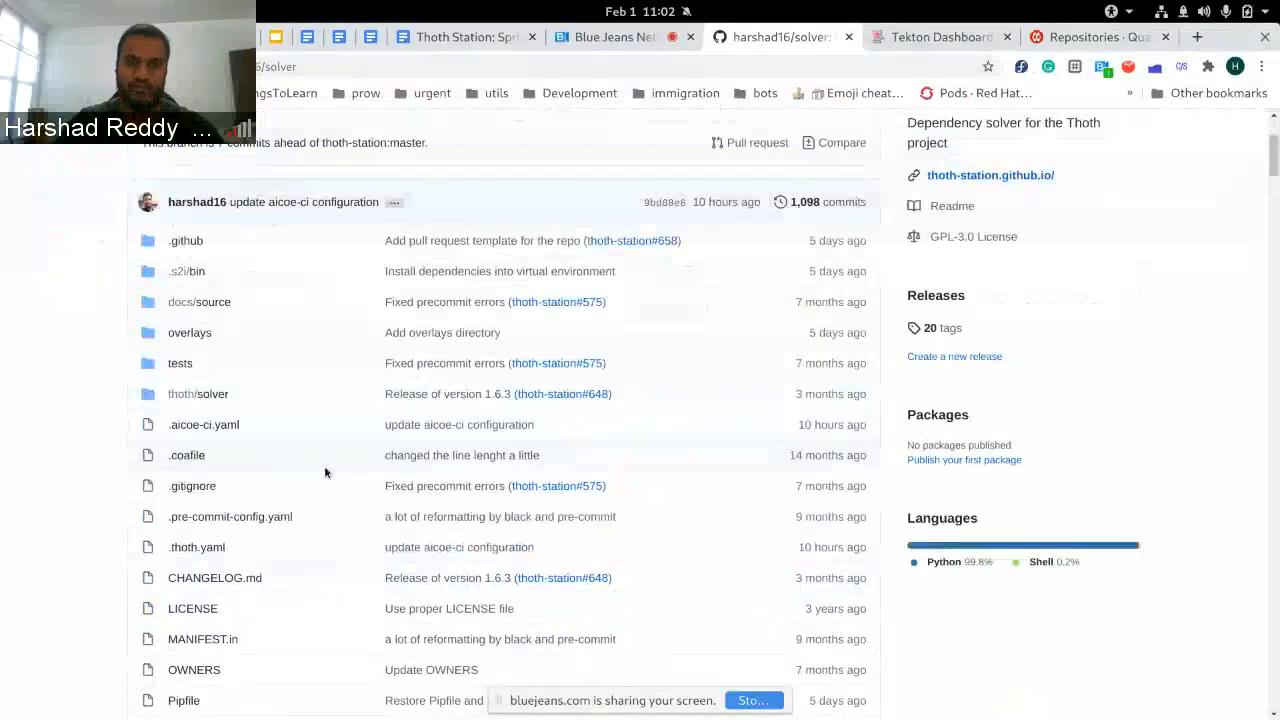
pyautogui.scroll(3)
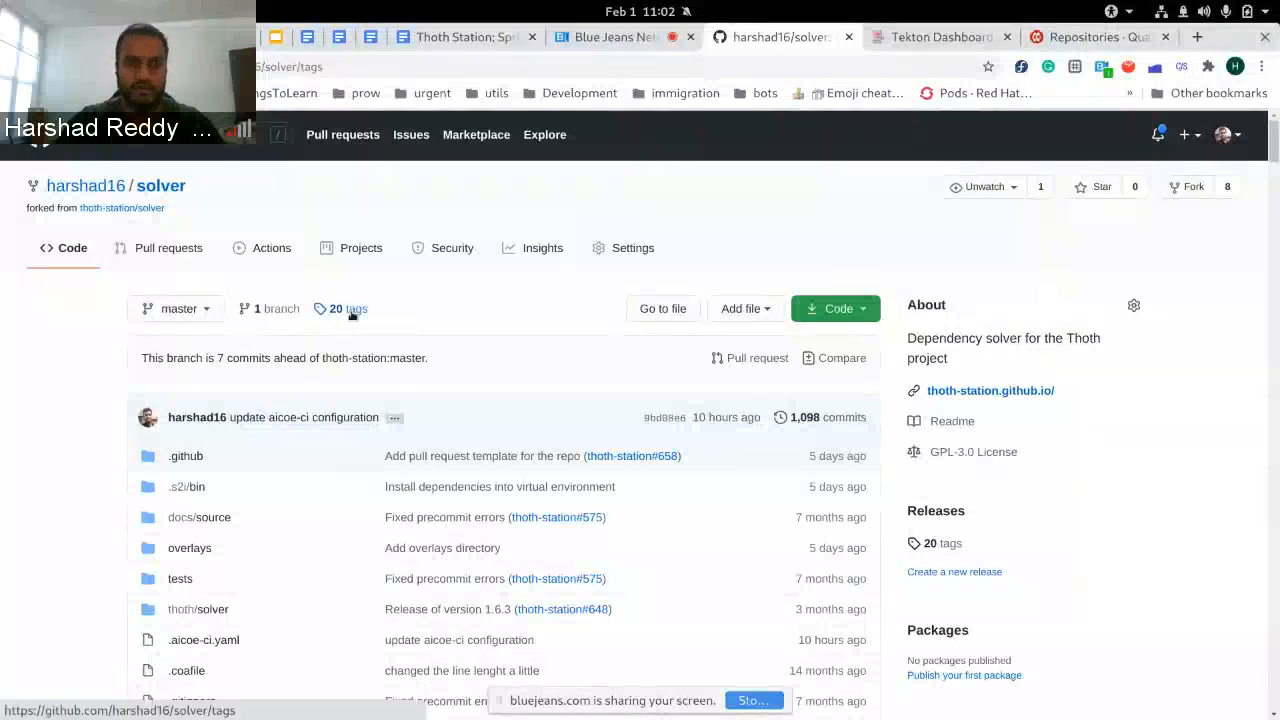
pyautogui.click(340, 308)
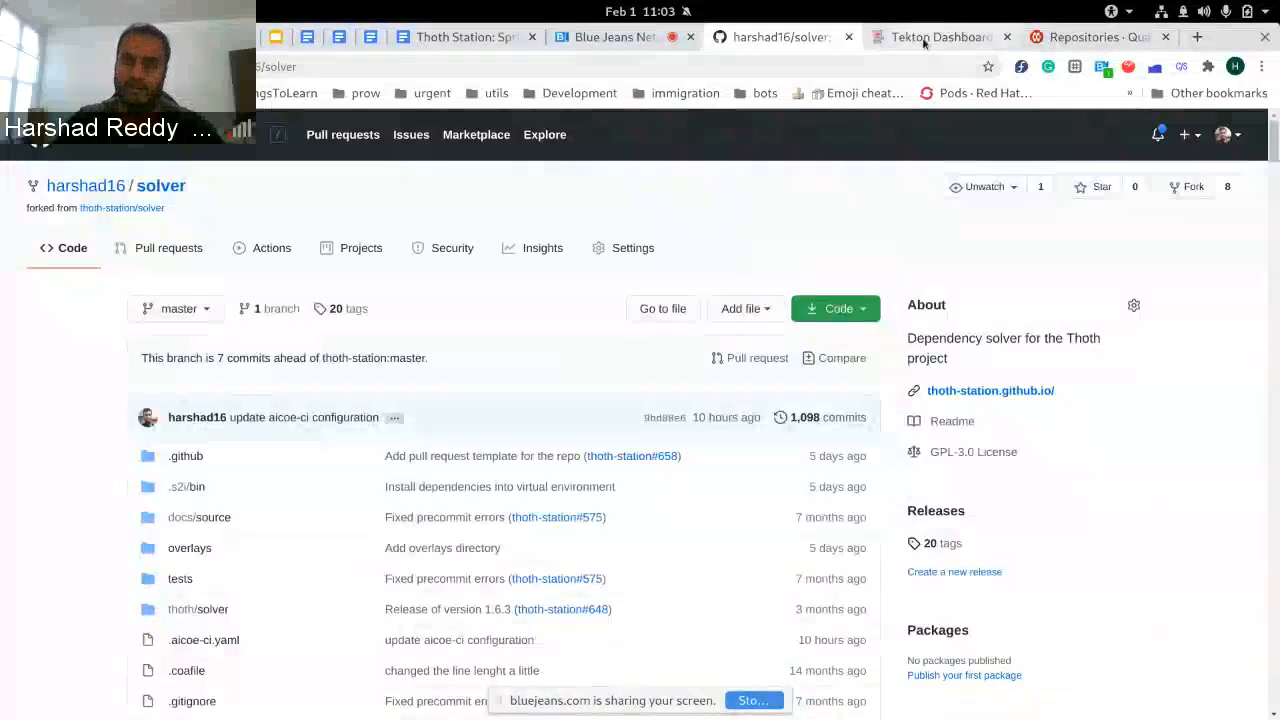
# Inspect the succeeded tag-release-24csc run's overlays-pipeline-run parameters and step logs, then return to PipelineRuns
pyautogui.click(936, 36)
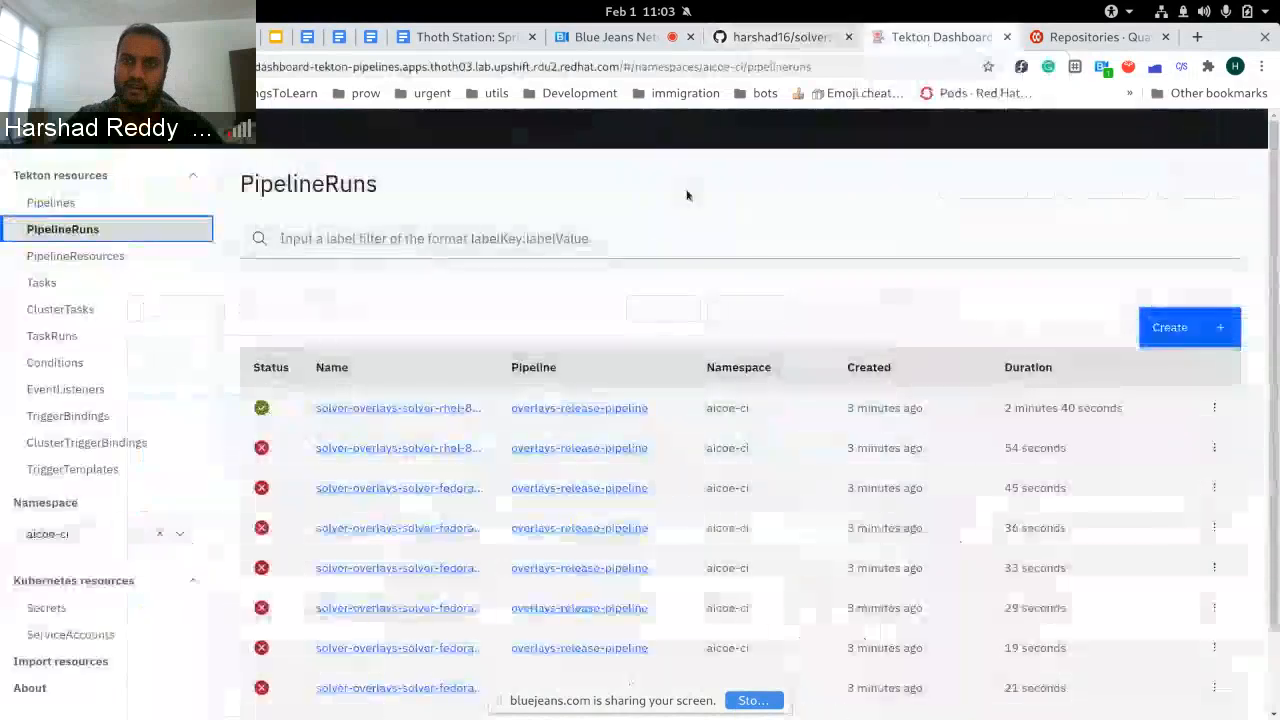
pyautogui.scroll(-3)
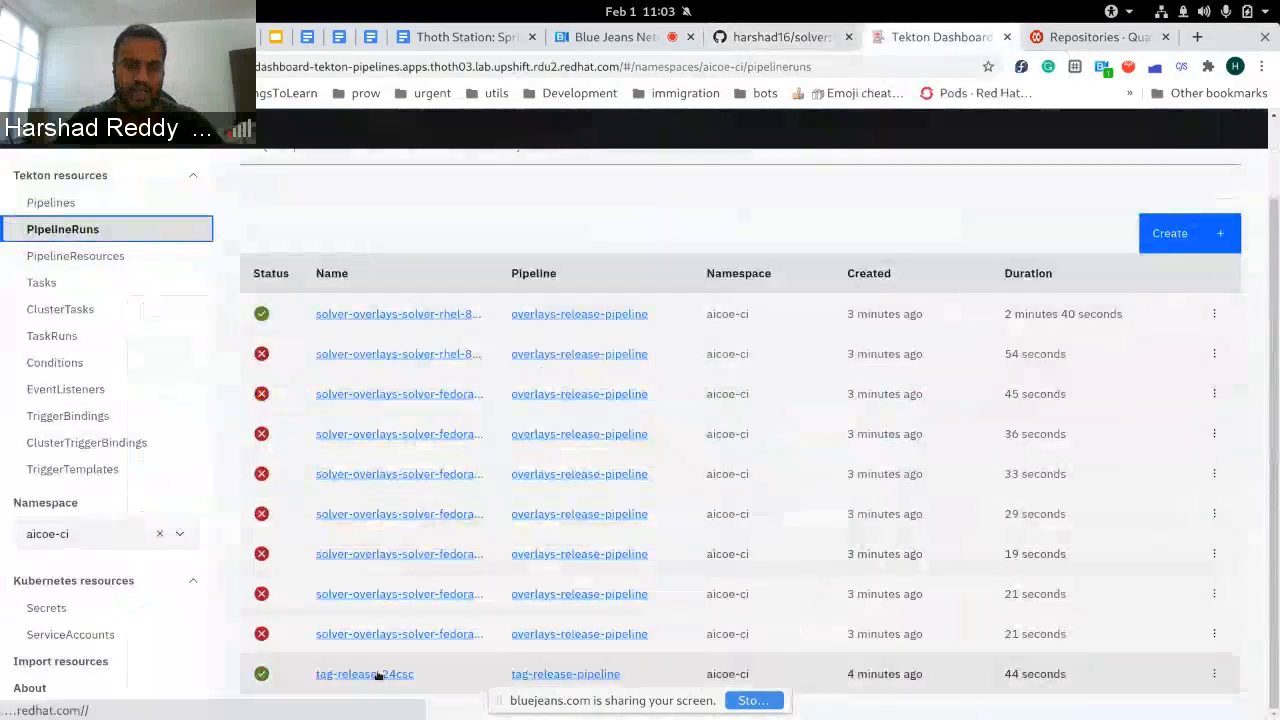
pyautogui.click(364, 672)
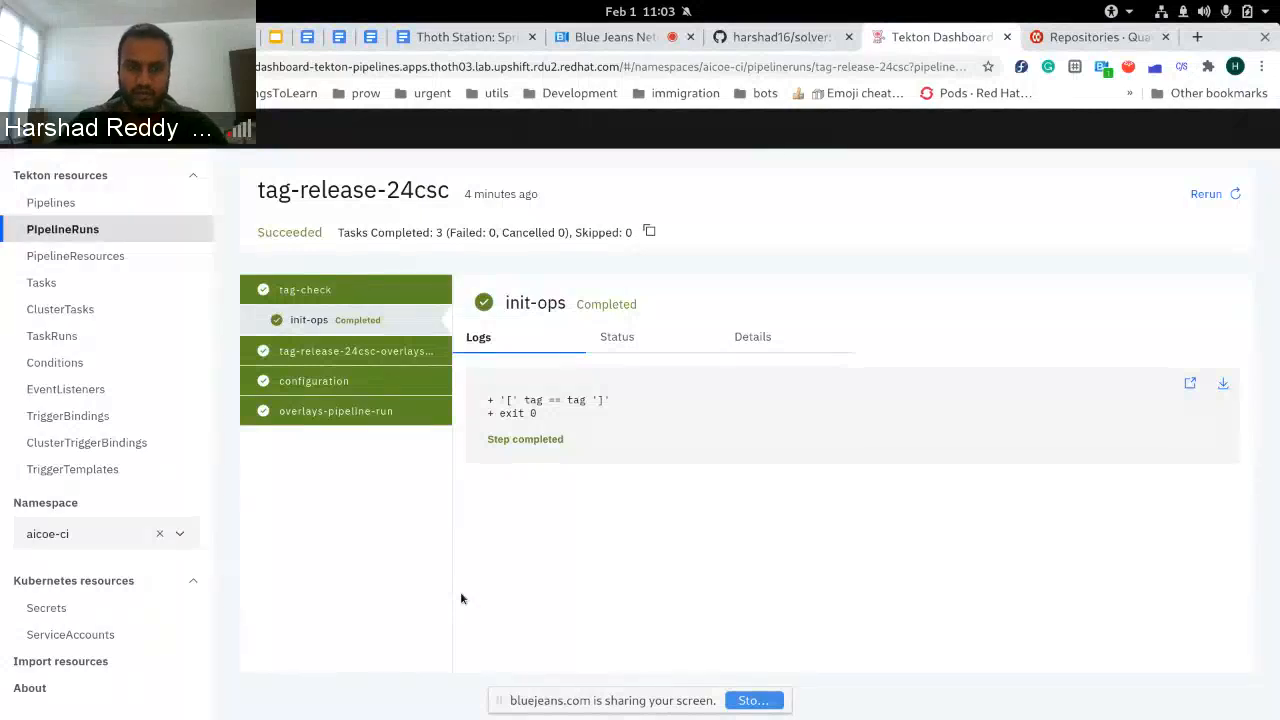
pyautogui.click(336, 380)
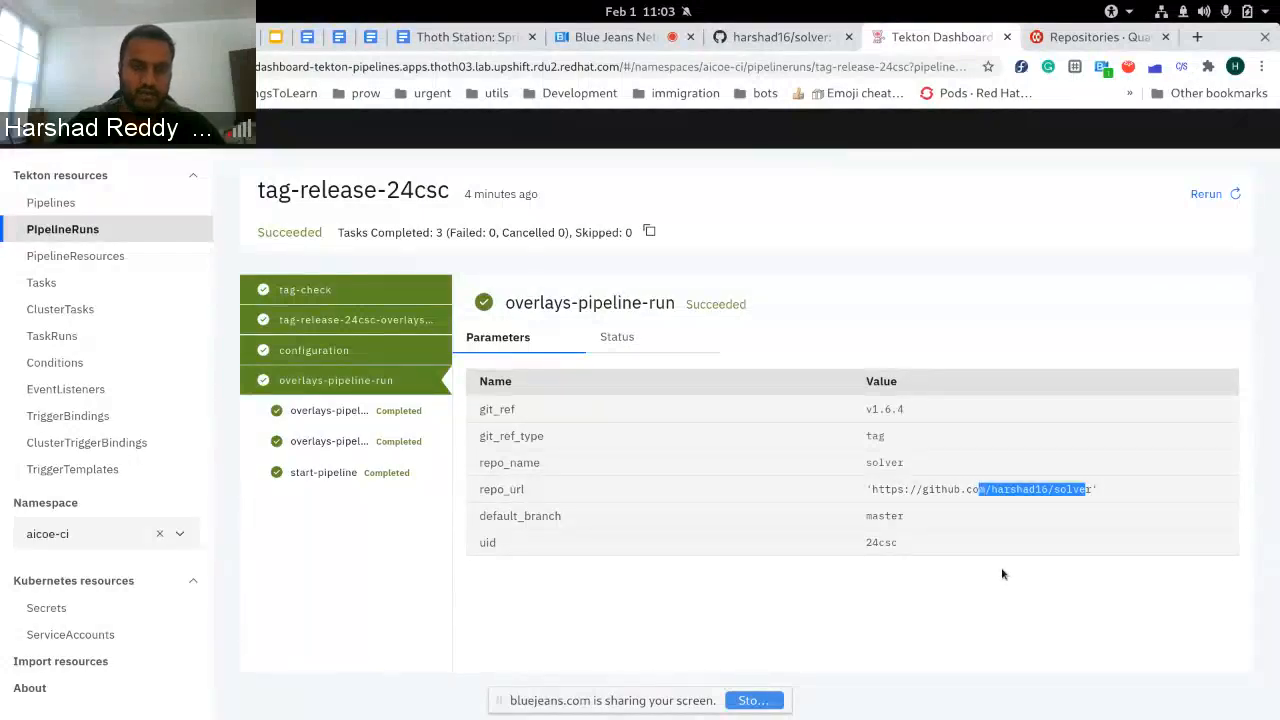
pyautogui.click(328, 410)
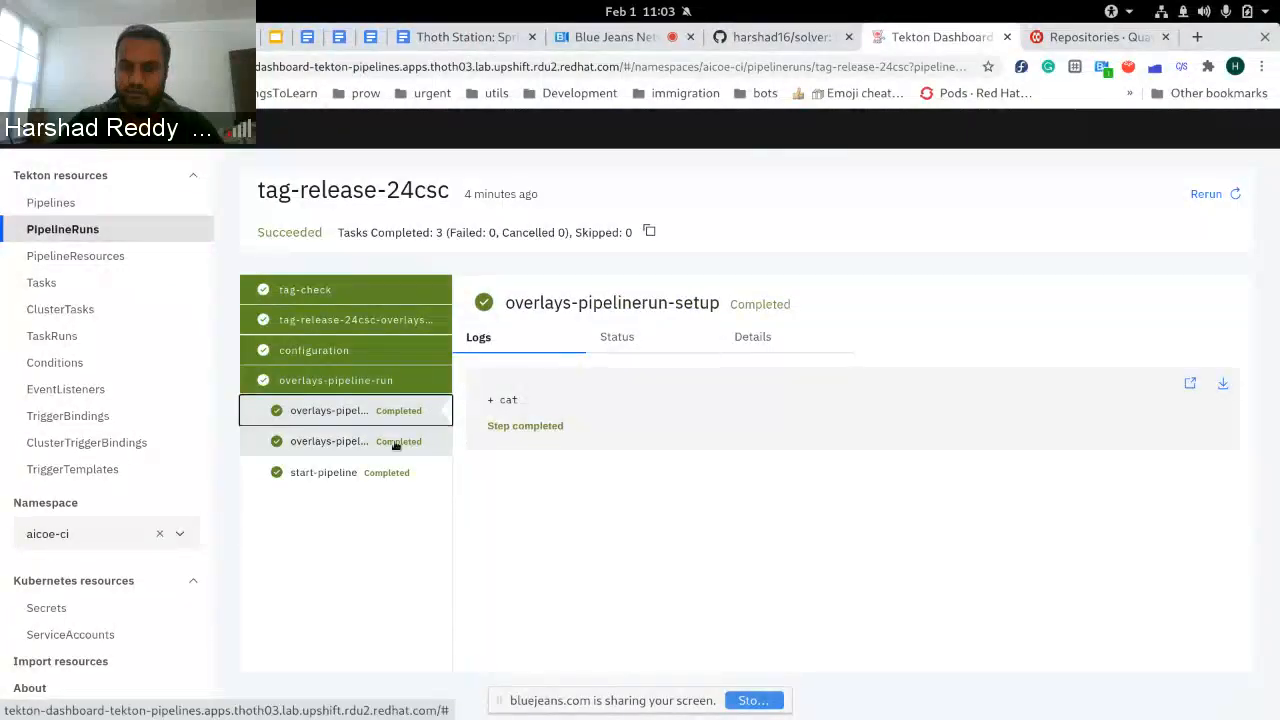
pyautogui.click(344, 442)
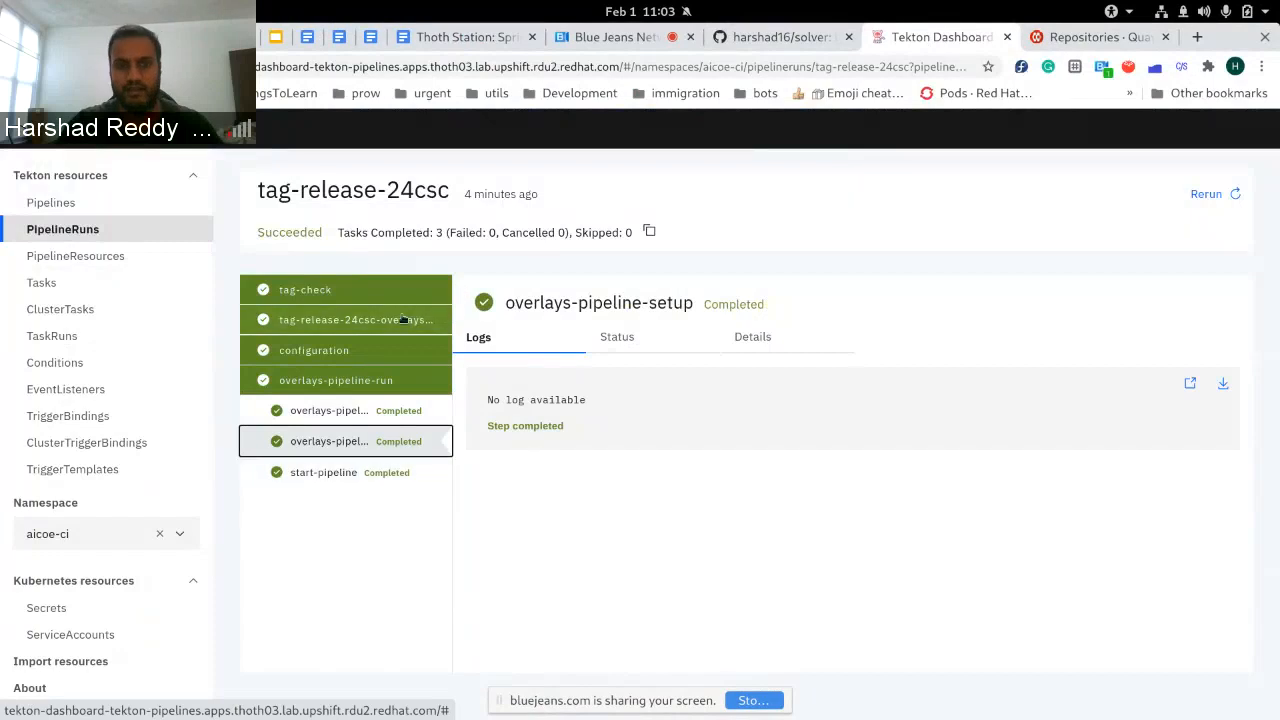
pyautogui.click(62, 228)
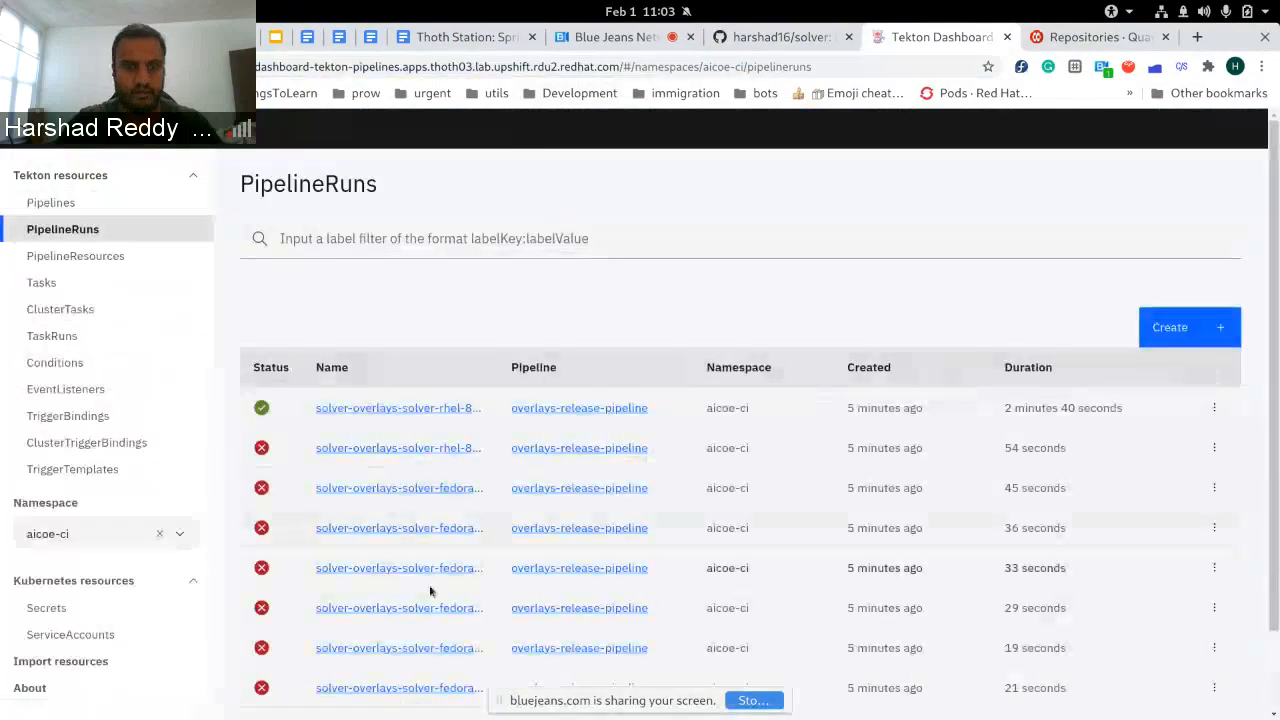
# Review the rhel-8-py38 build run's build-step log, then the failed rhel-8-py36 build run
pyautogui.scroll(-3)
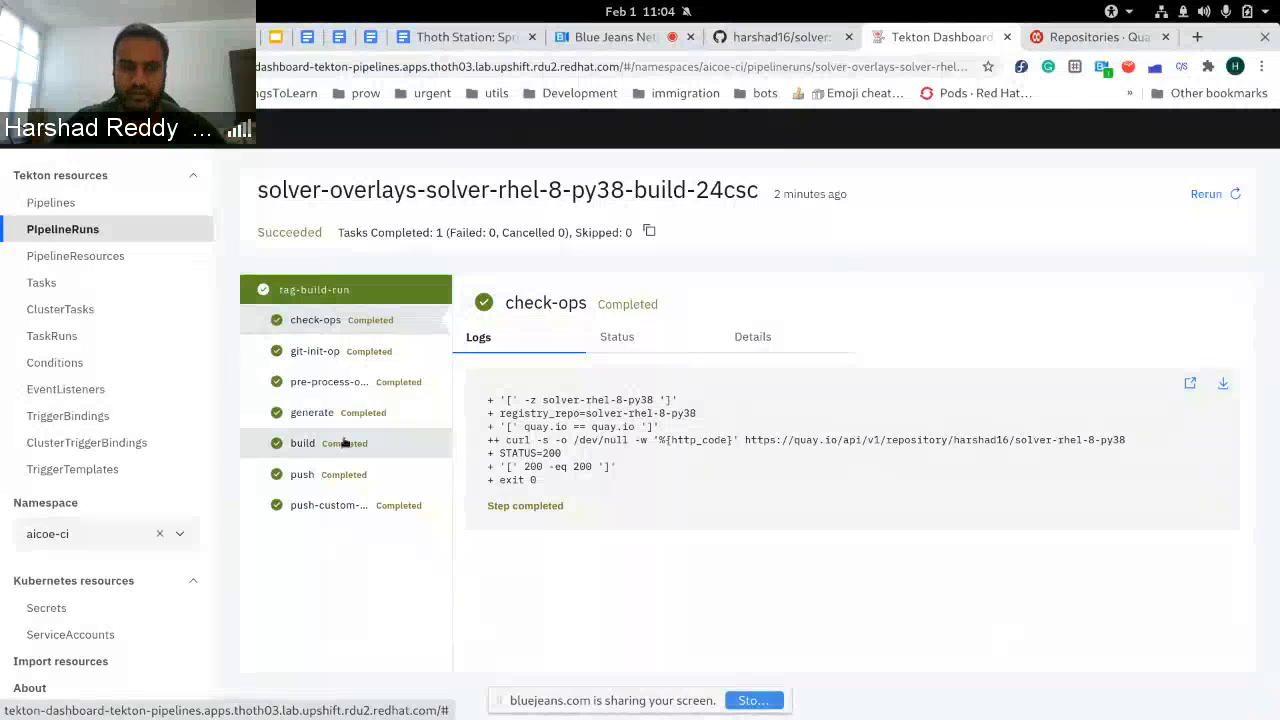
pyautogui.click(302, 442)
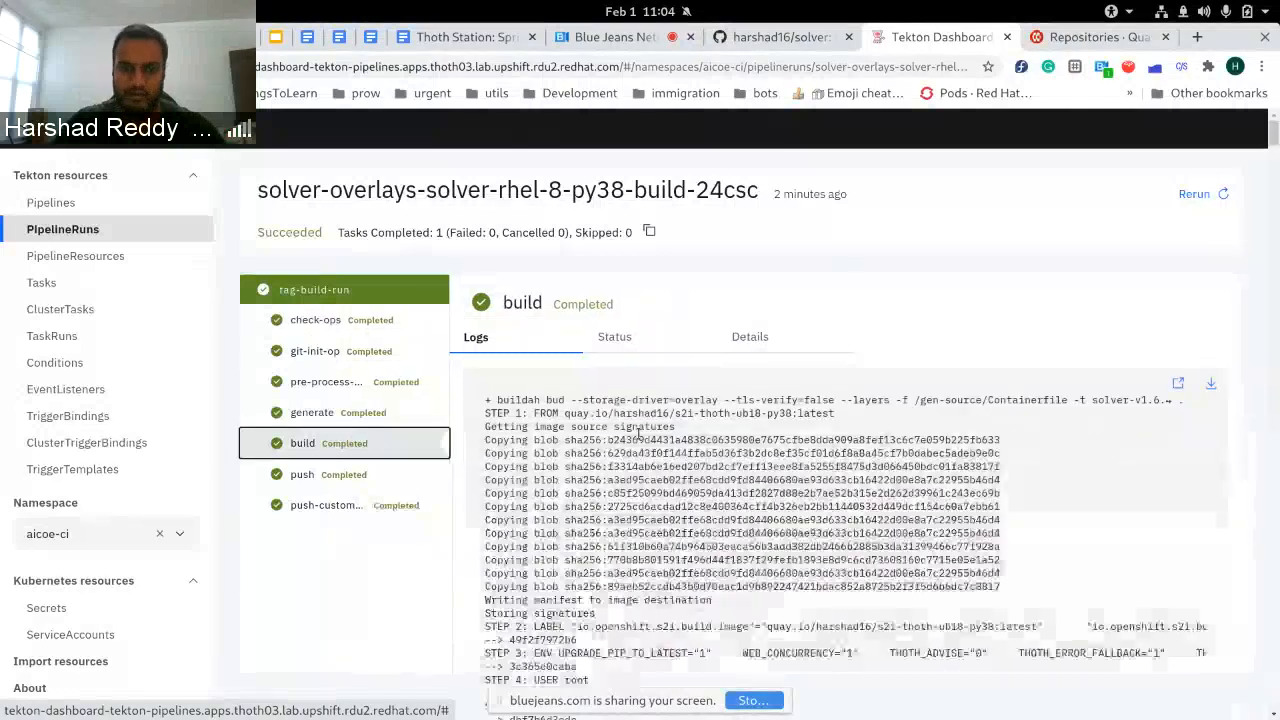
pyautogui.scroll(-3)
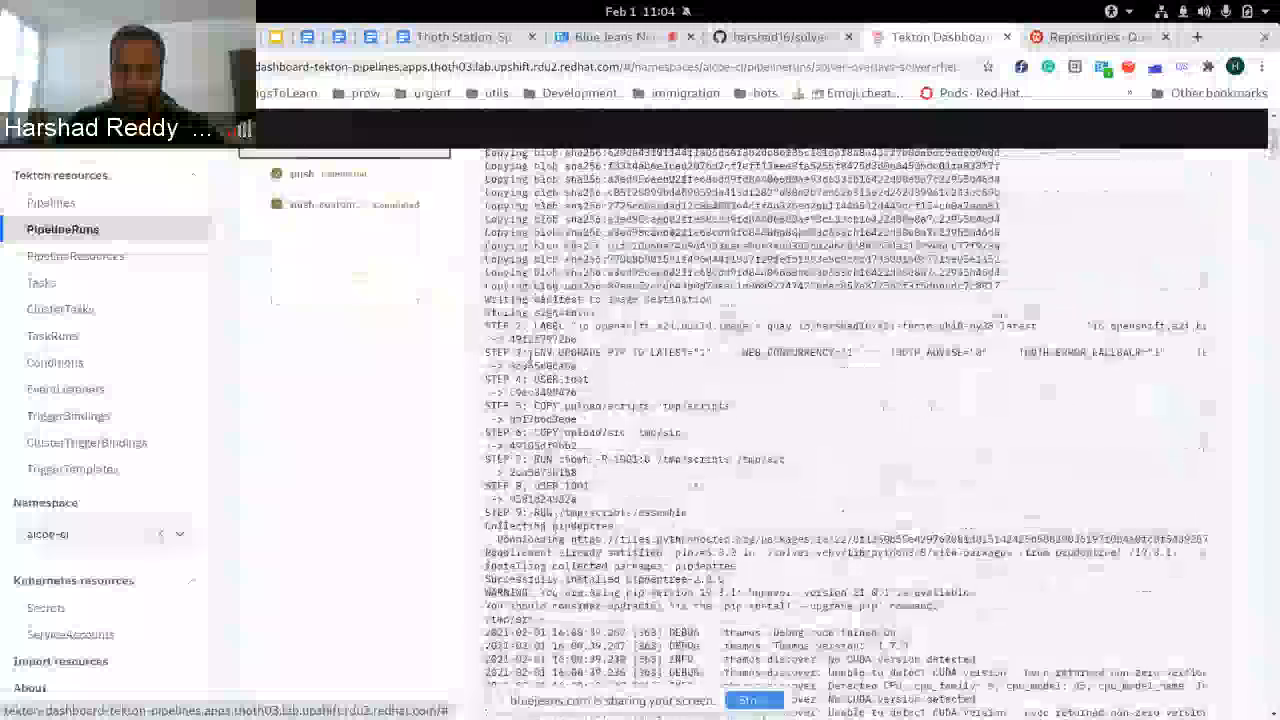
pyautogui.click(302, 474)
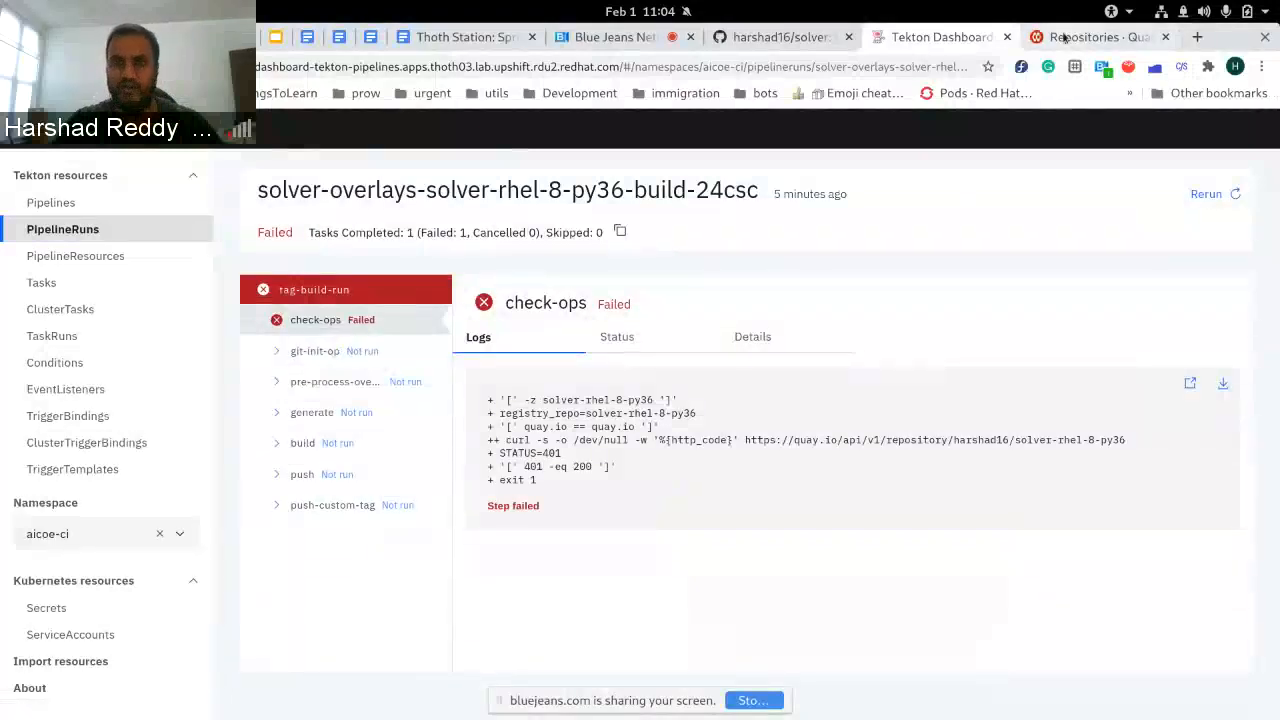
# Show the solver-rhel-8-py38 repository's tags on Quay, highlighting the new v1.6.4 tag
pyautogui.click(1090, 36)
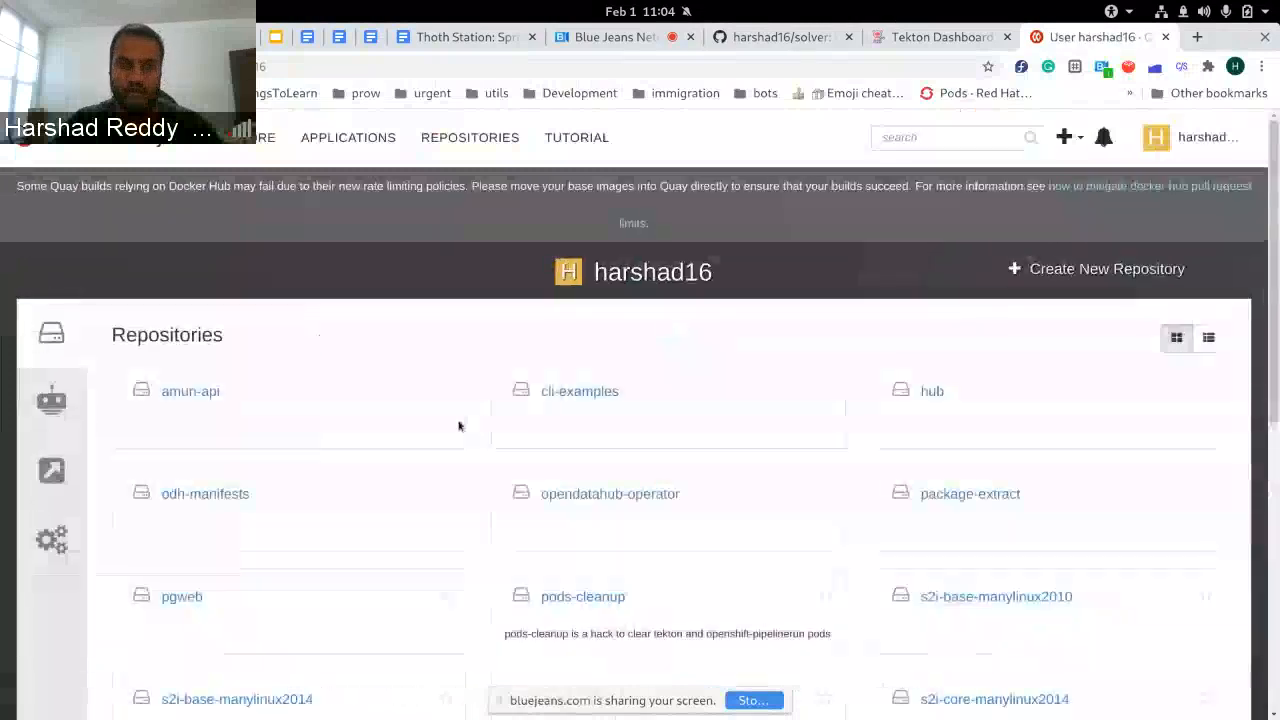
pyautogui.scroll(-3)
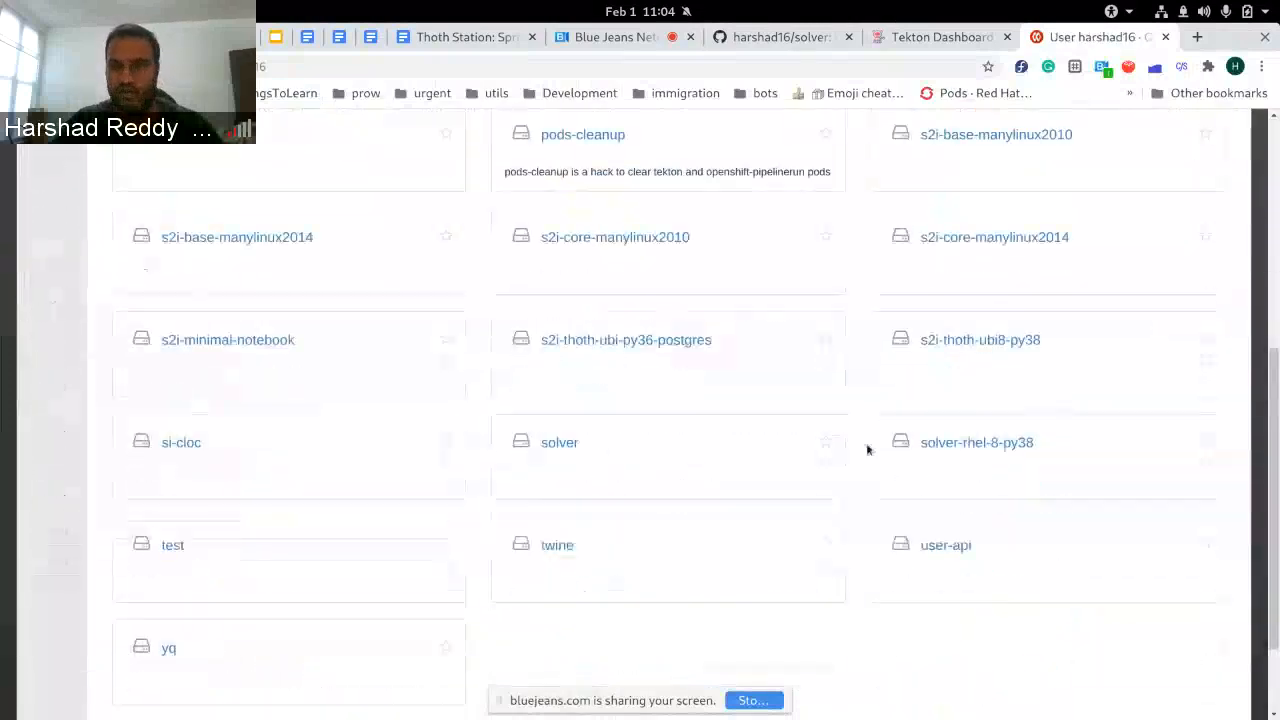
pyautogui.click(976, 442)
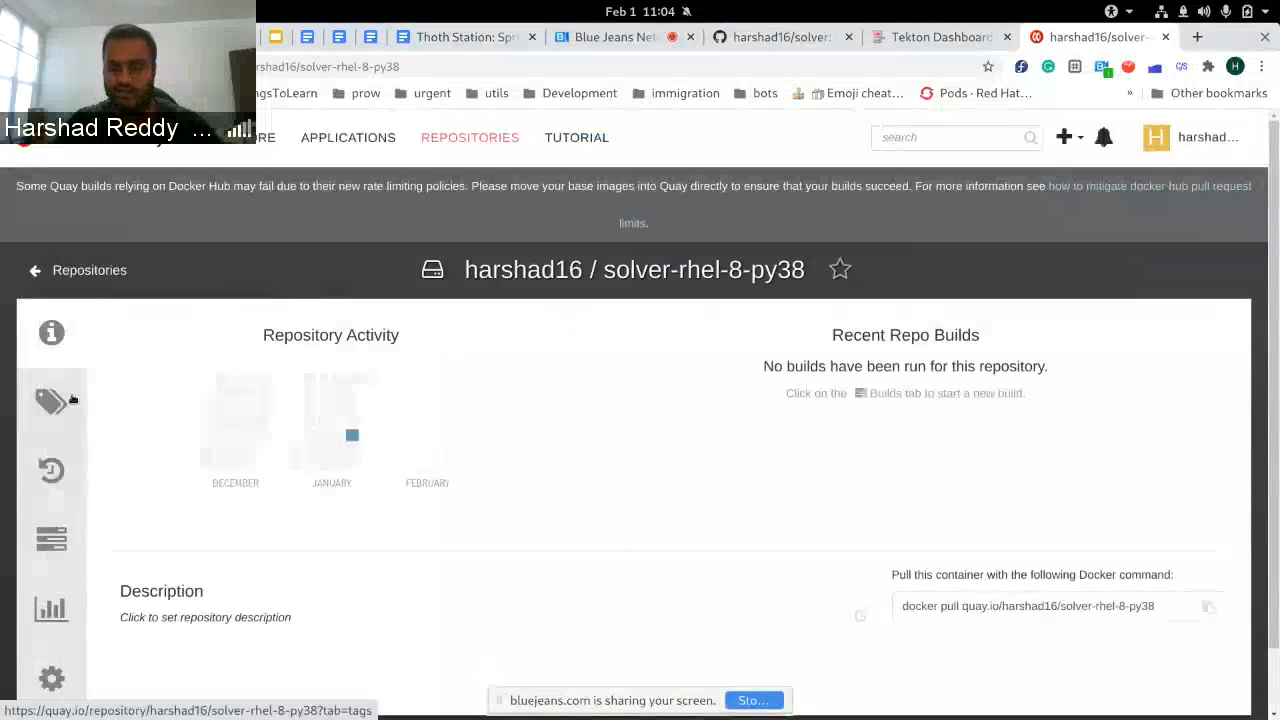
pyautogui.click(52, 402)
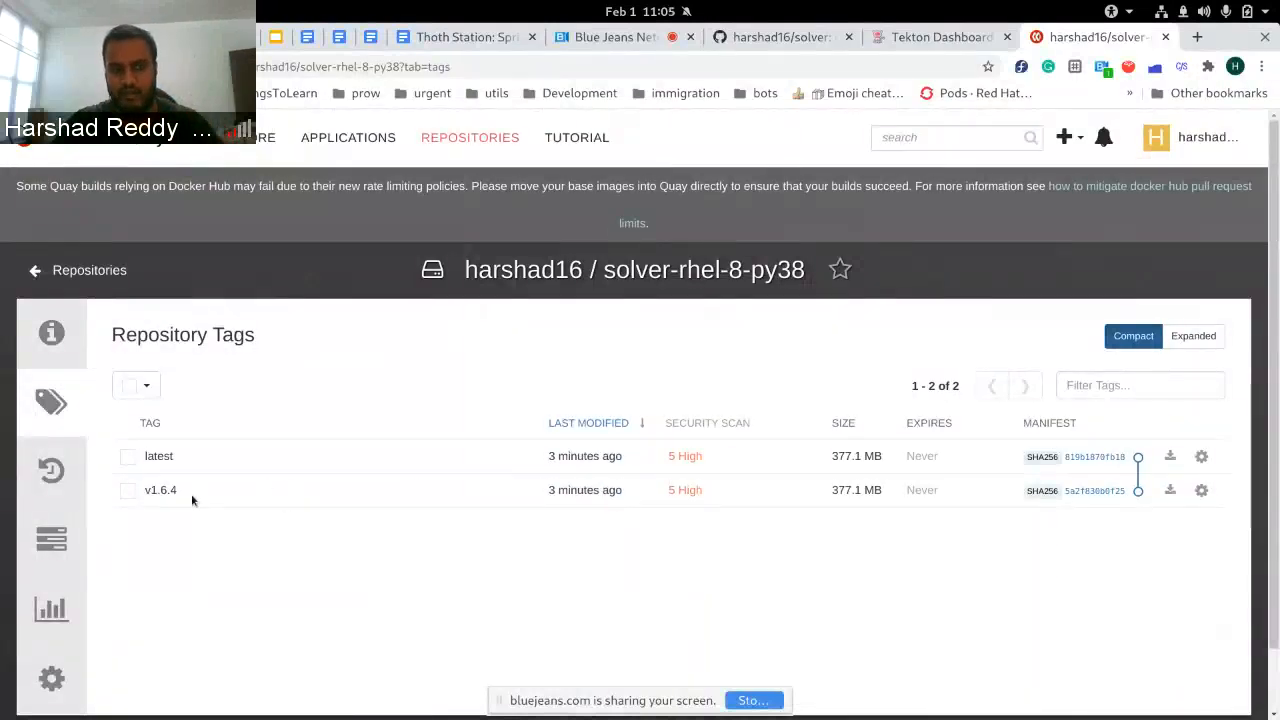
pyautogui.doubleClick(160, 490)
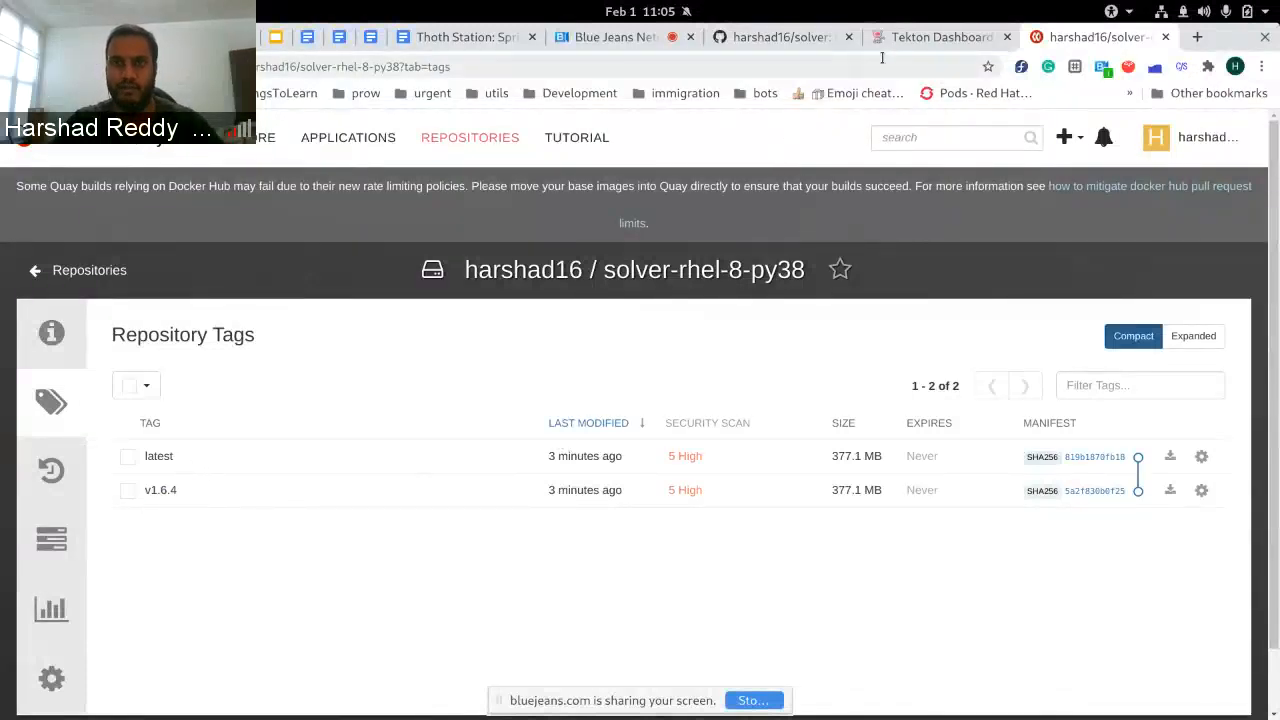
pyautogui.moveTo(936, 36)
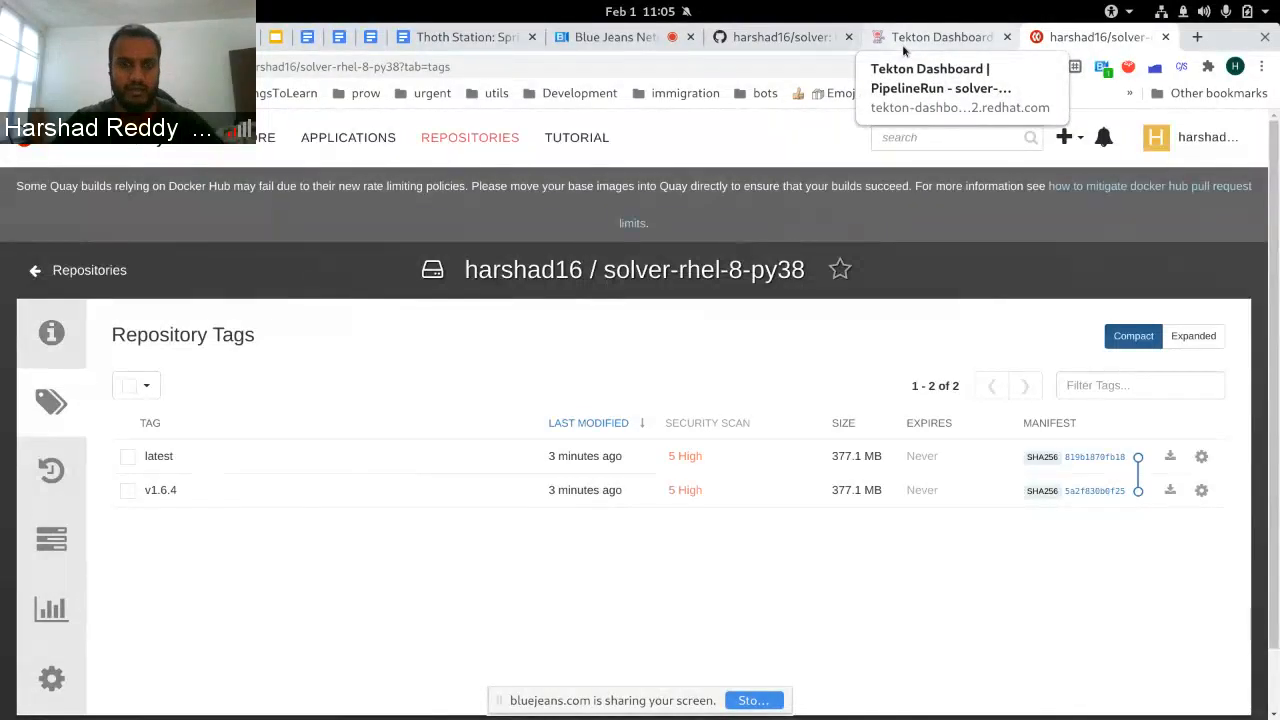
# Reopen the succeeded tag-release-24csc run in the Tekton Dashboard
pyautogui.click(940, 36)
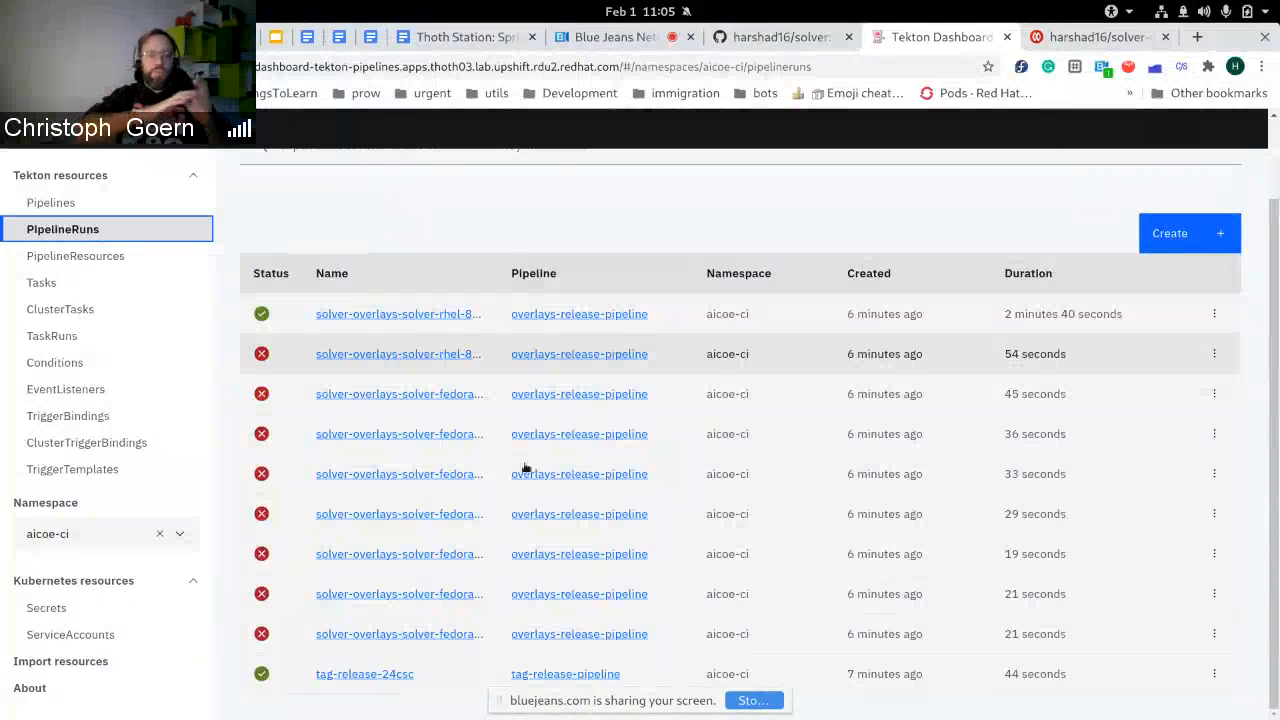
pyautogui.click(364, 672)
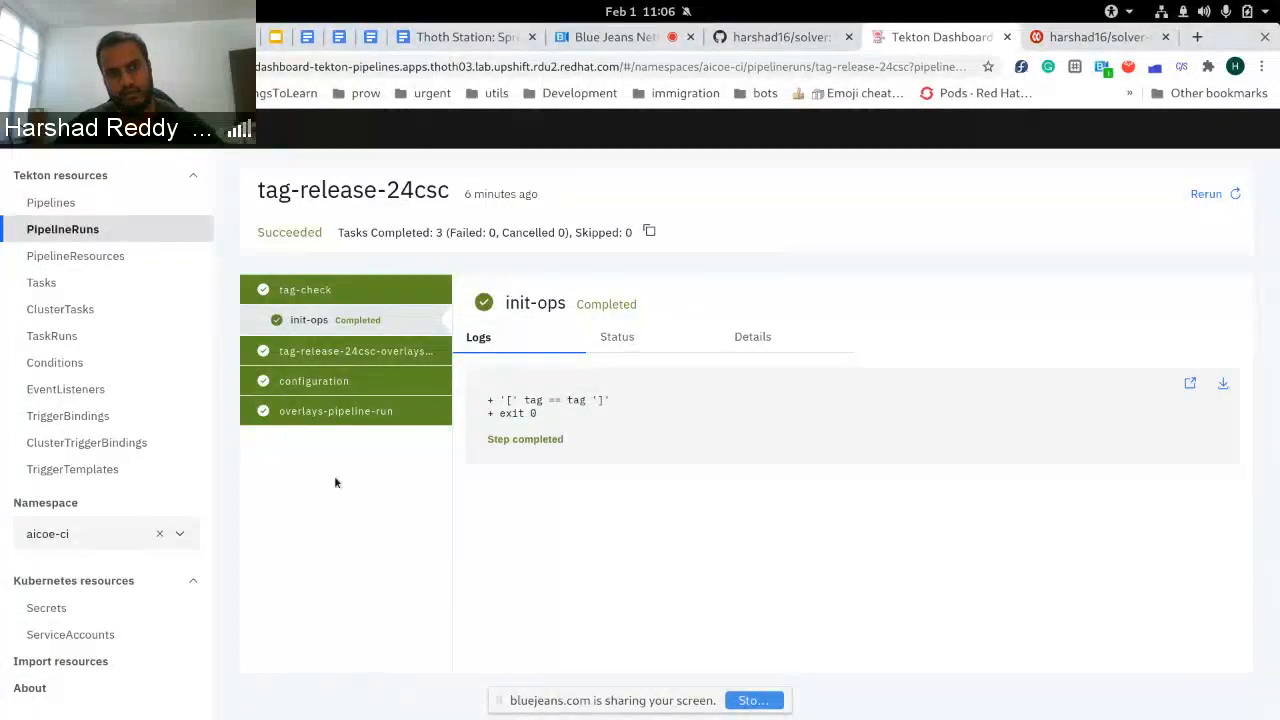
# Reopen the succeeded solver-overlays-solver-rhel-8-py38-build-24csc run, then return to the PipelineRuns list
pyautogui.click(62, 228)
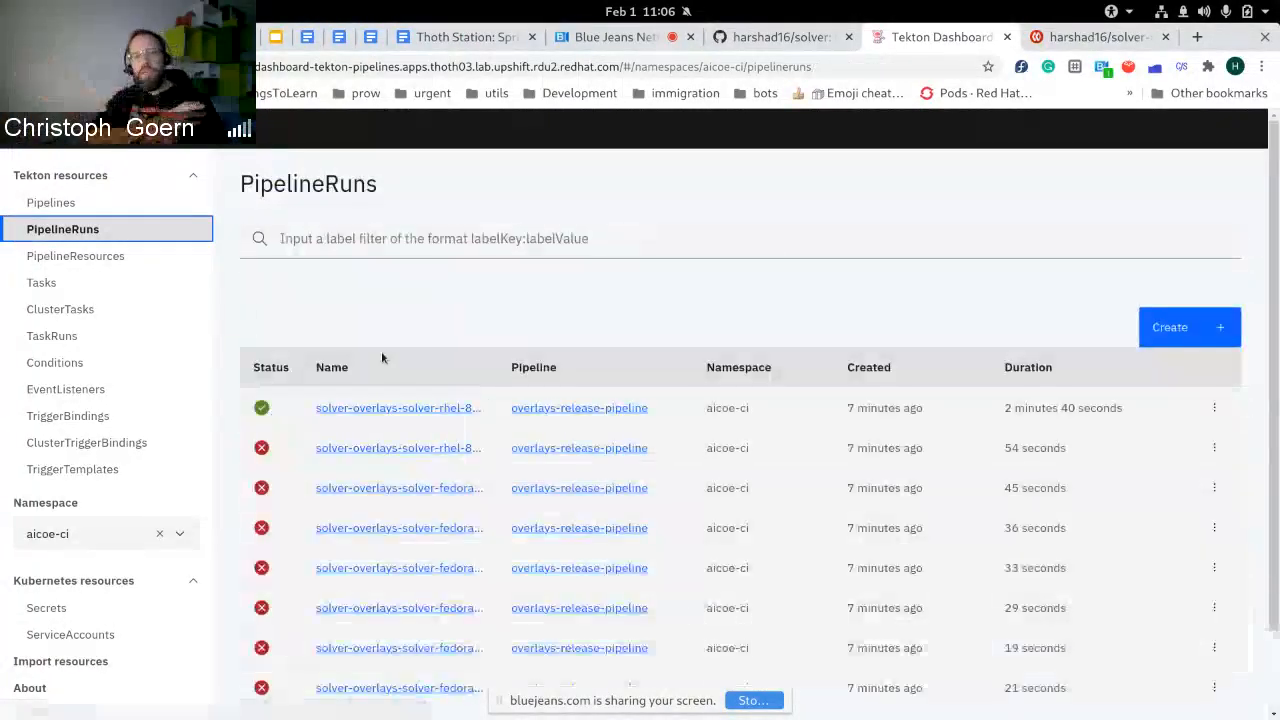
pyautogui.scroll(-3)
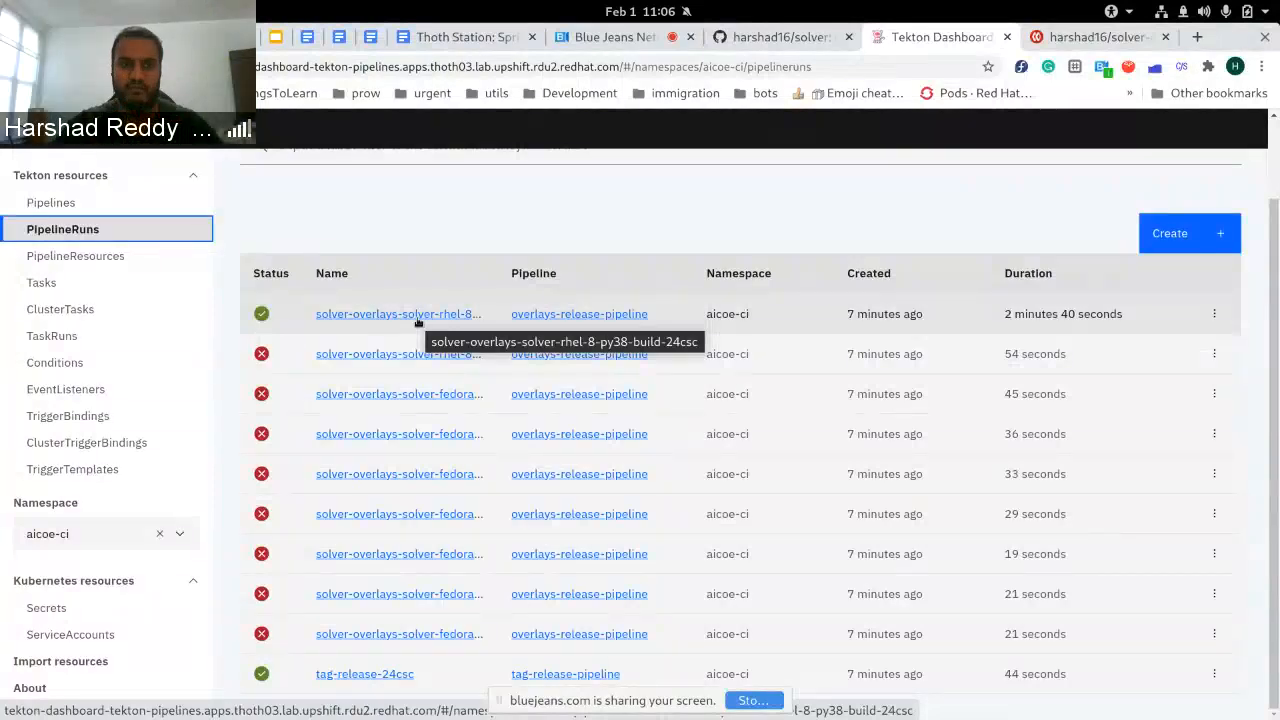
pyautogui.click(396, 312)
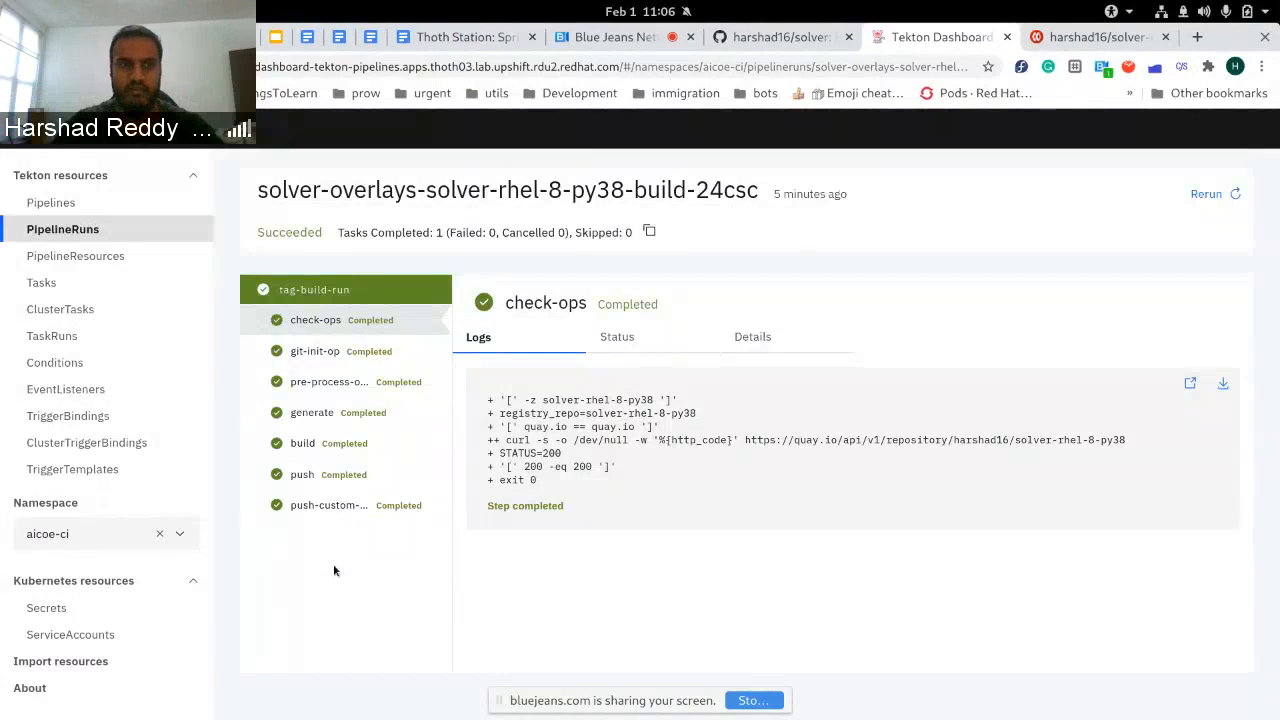
pyautogui.click(62, 228)
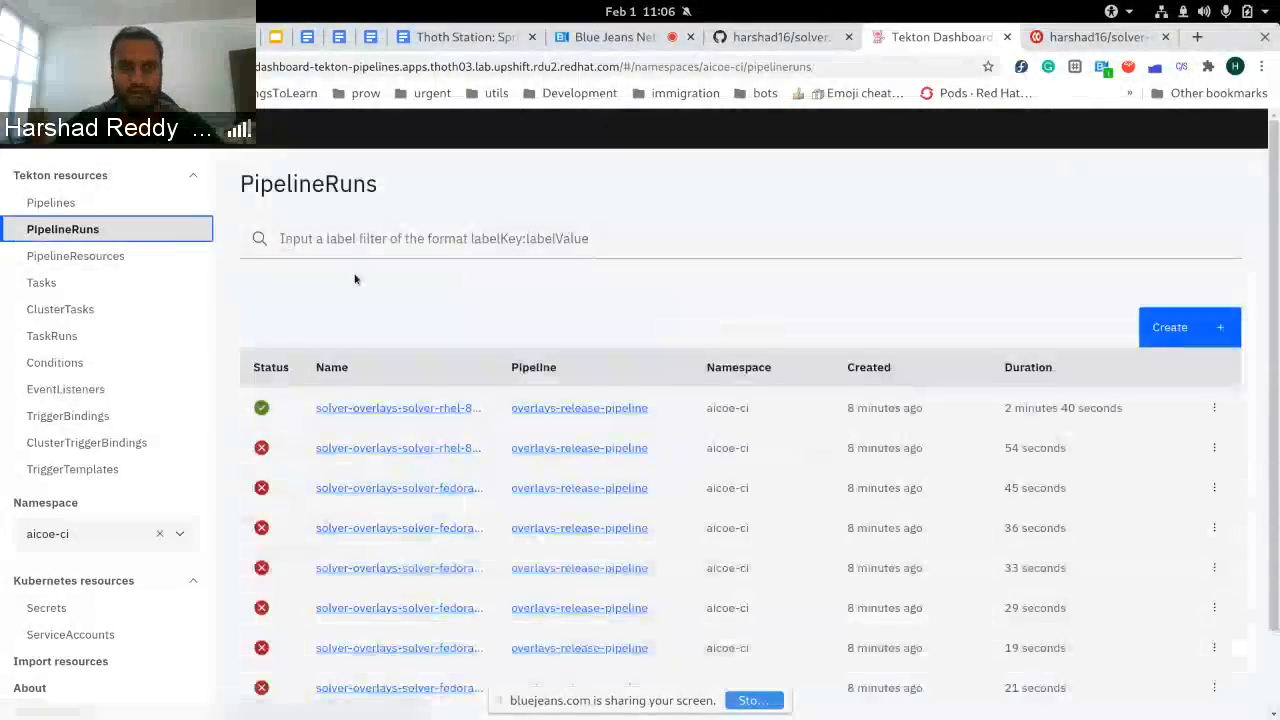
pyautogui.scroll(-3)
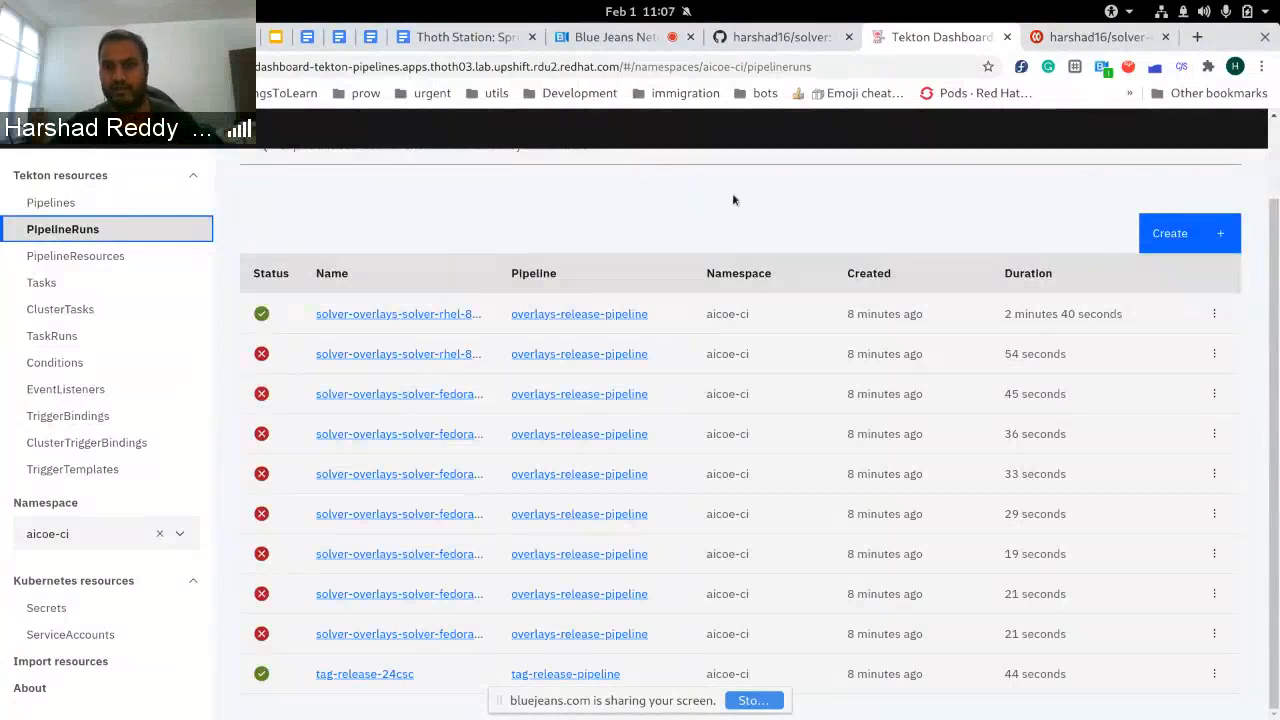
pyautogui.moveTo(744, 210)
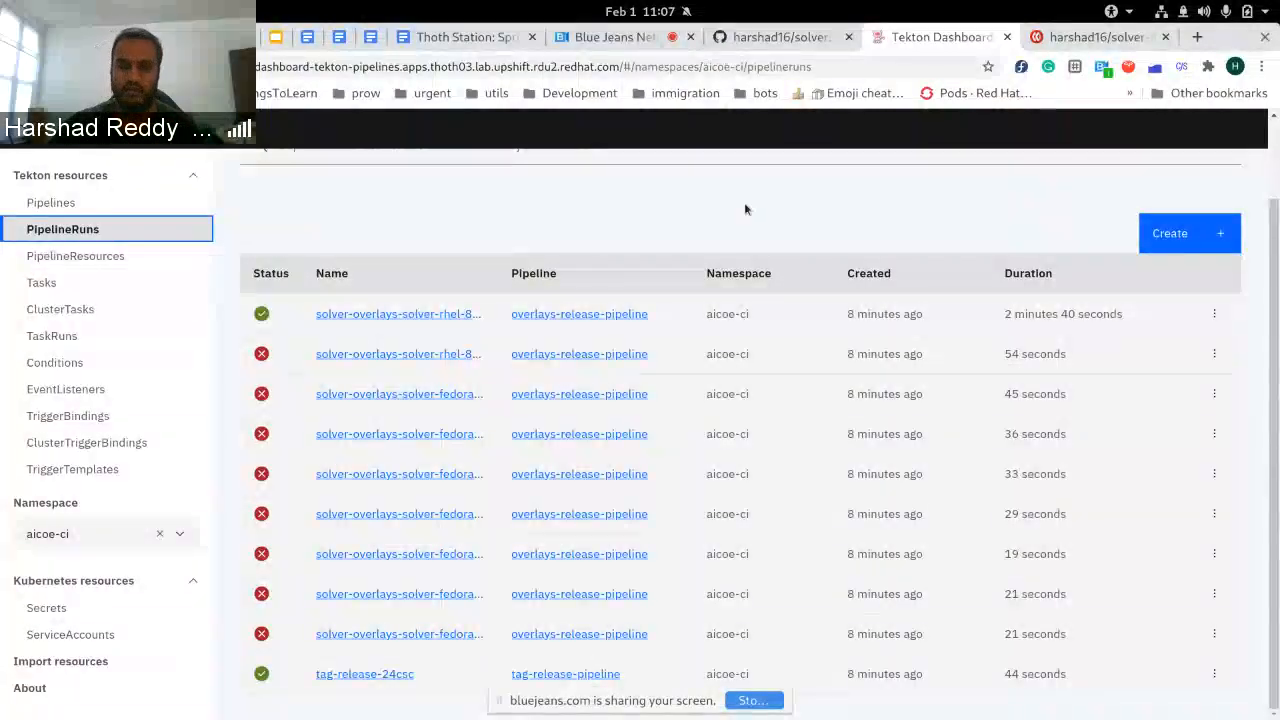